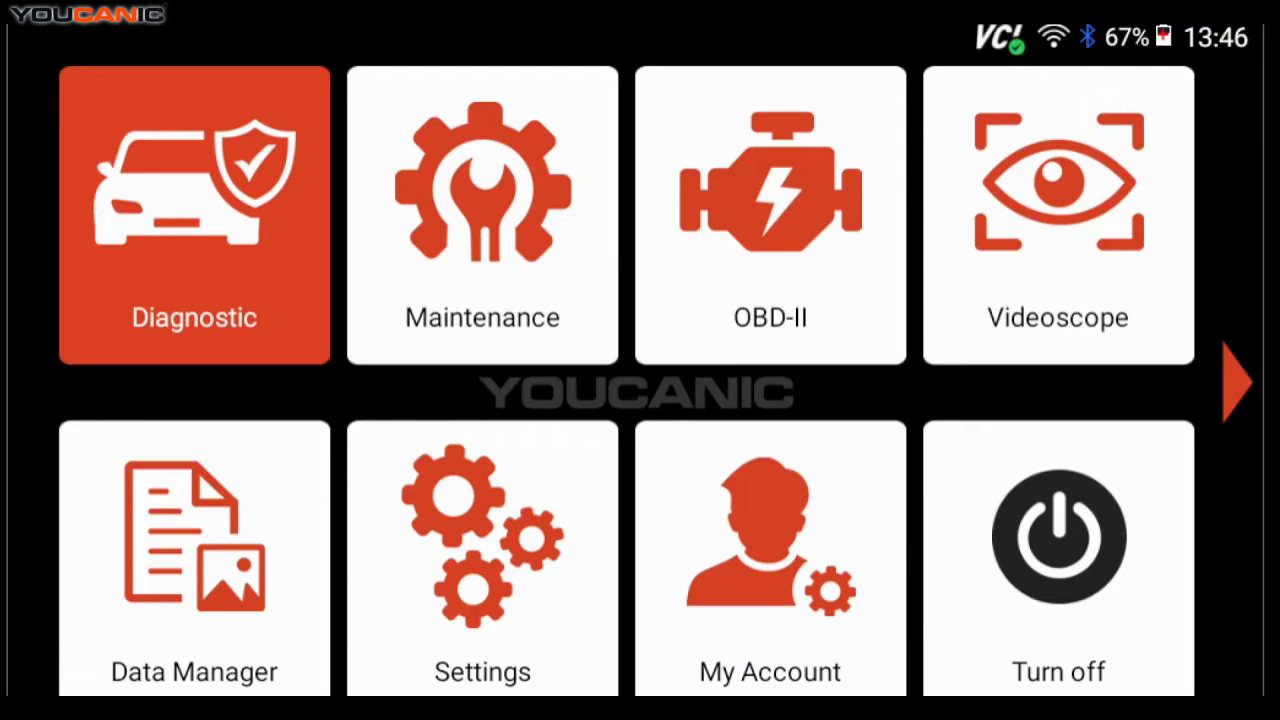
Step: Start diagnostics for an AUDI and identify the vehicle automatically with SmartVIN
click(192, 216)
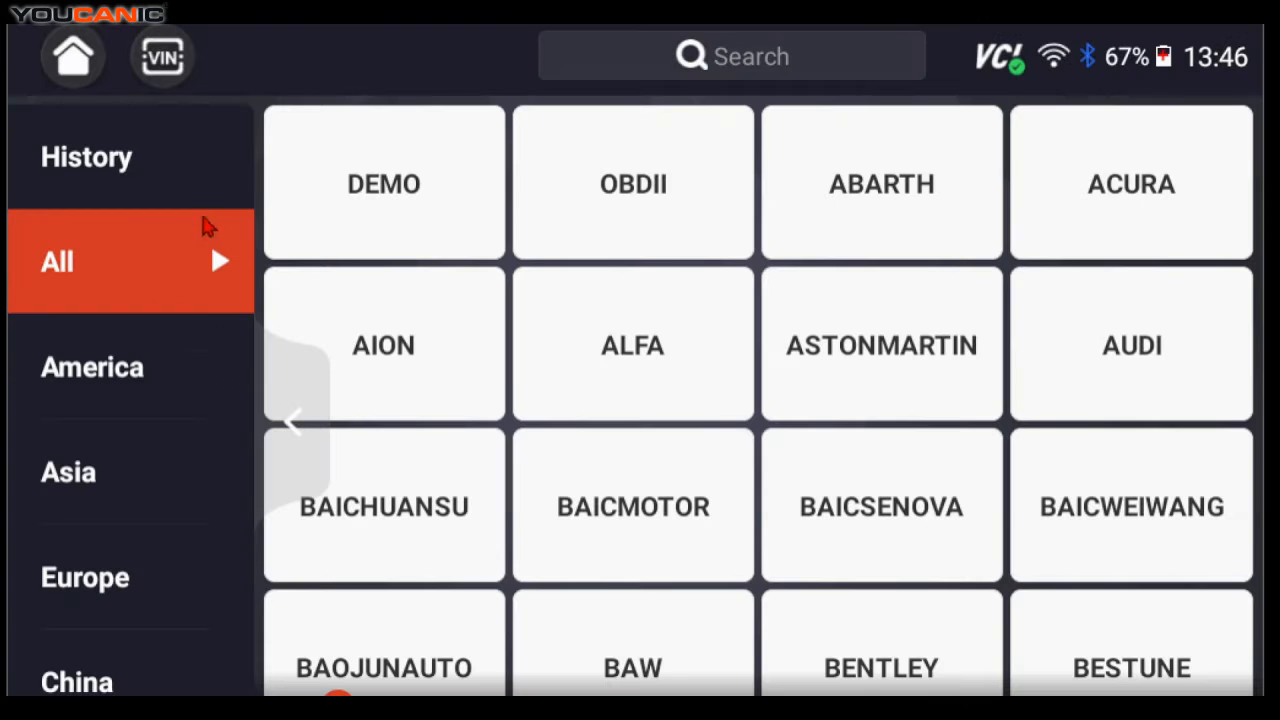
click(1132, 344)
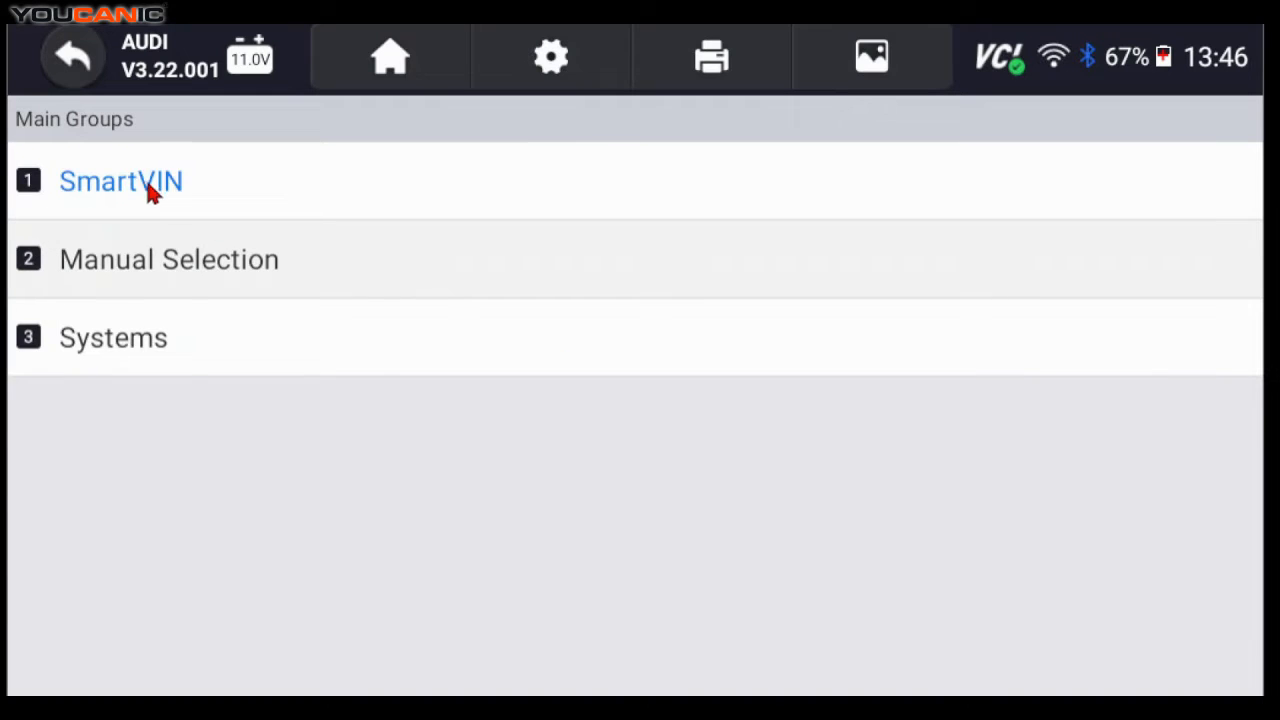
click(120, 180)
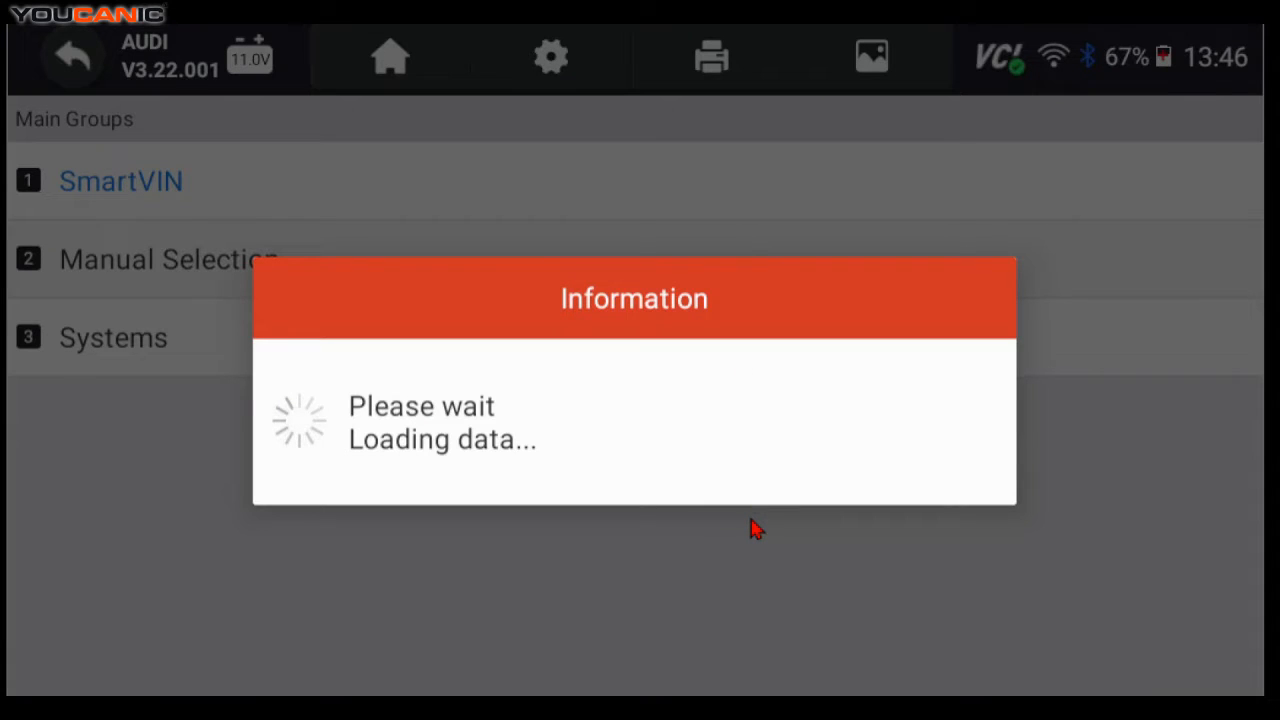
mouse_move(736, 556)
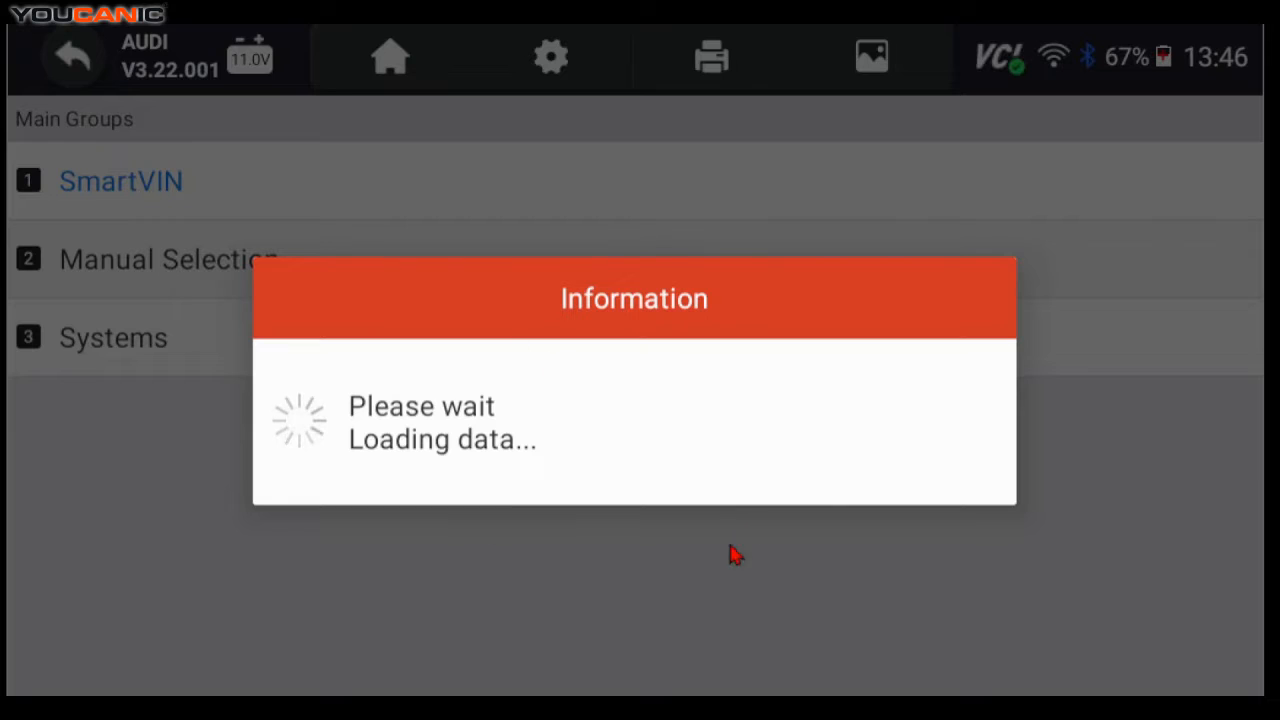
mouse_move(216, 280)
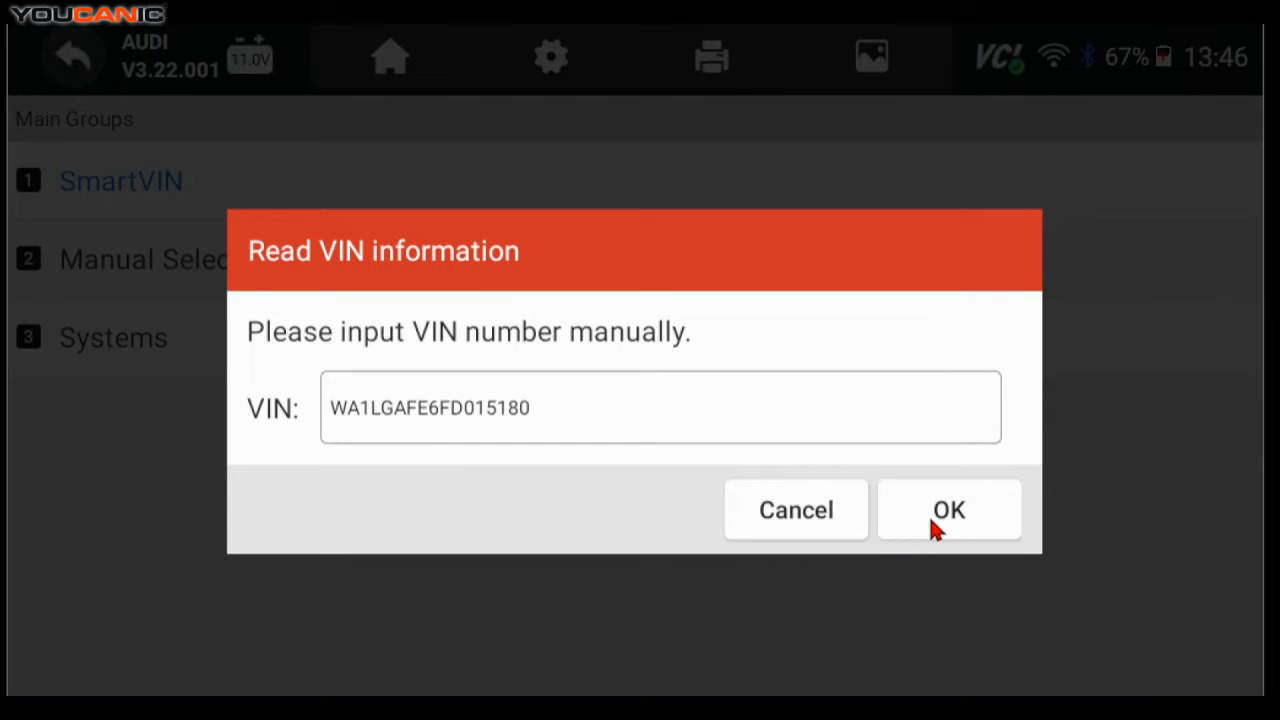
Step: Accept the read VIN, select Audi Q7/SQ7 2007 with CJWE 3.0 TFSI / 206 kW, and begin diagnosis
click(948, 510)
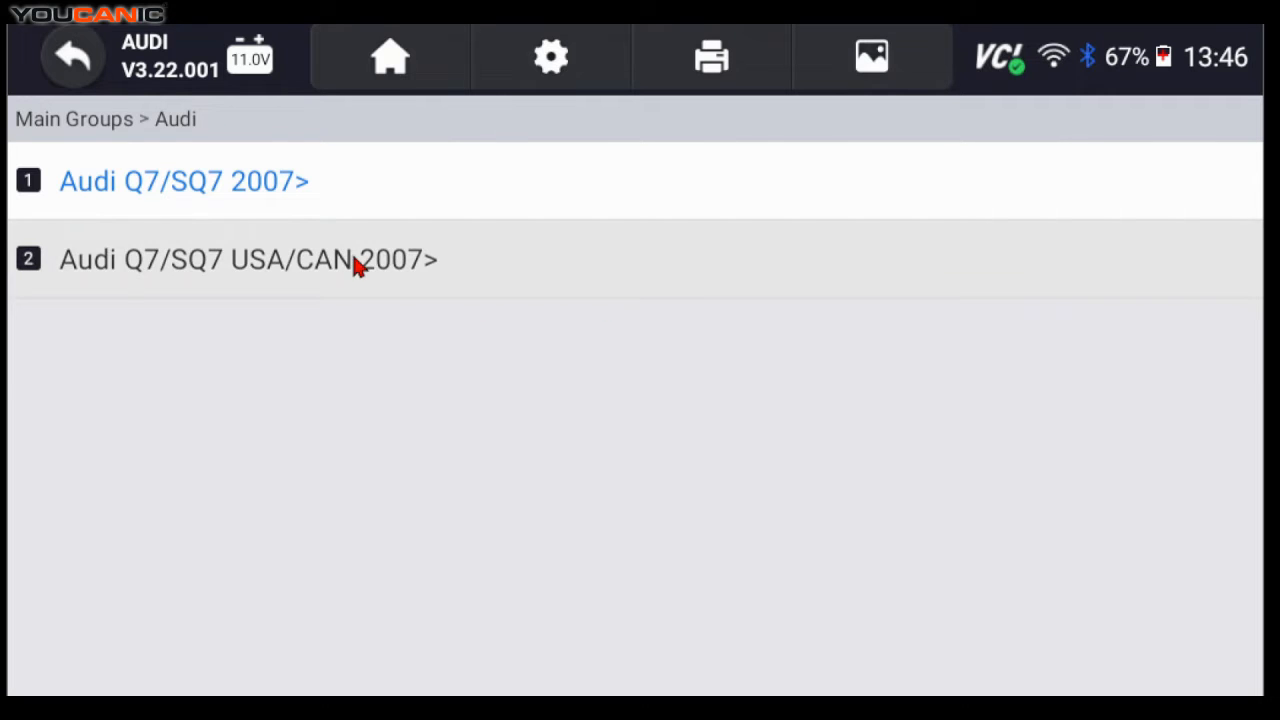
click(184, 180)
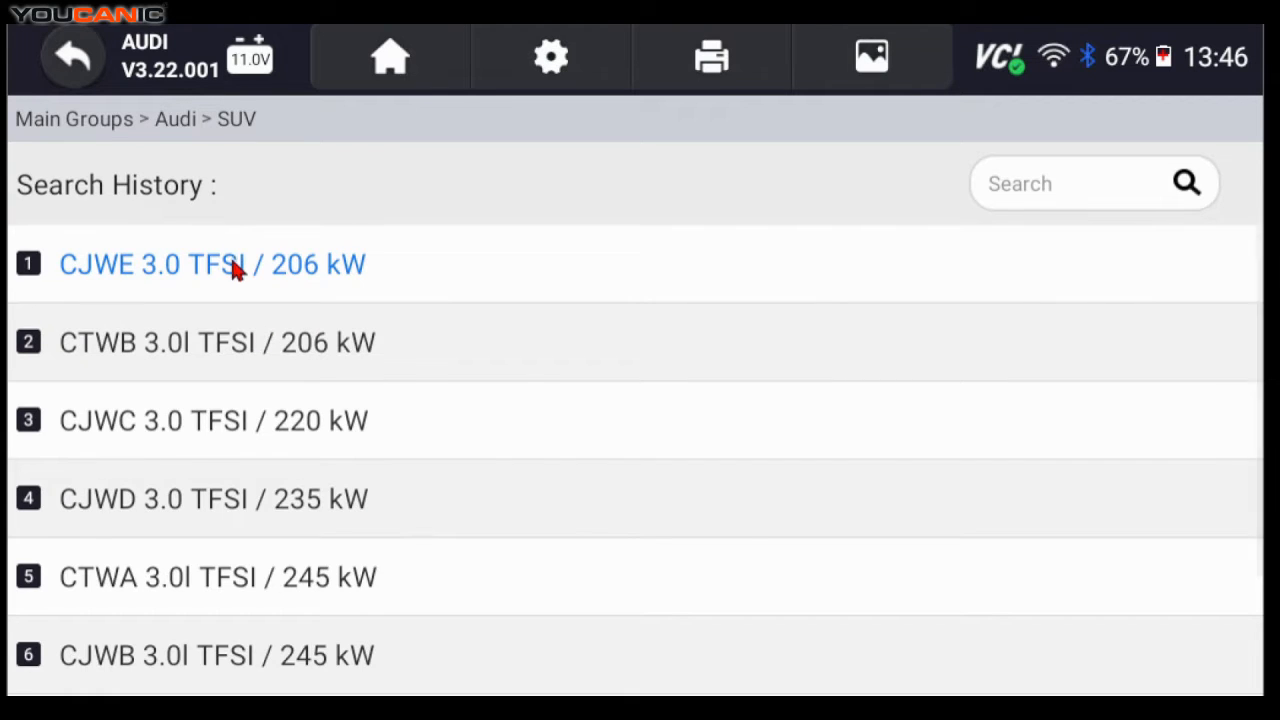
click(210, 264)
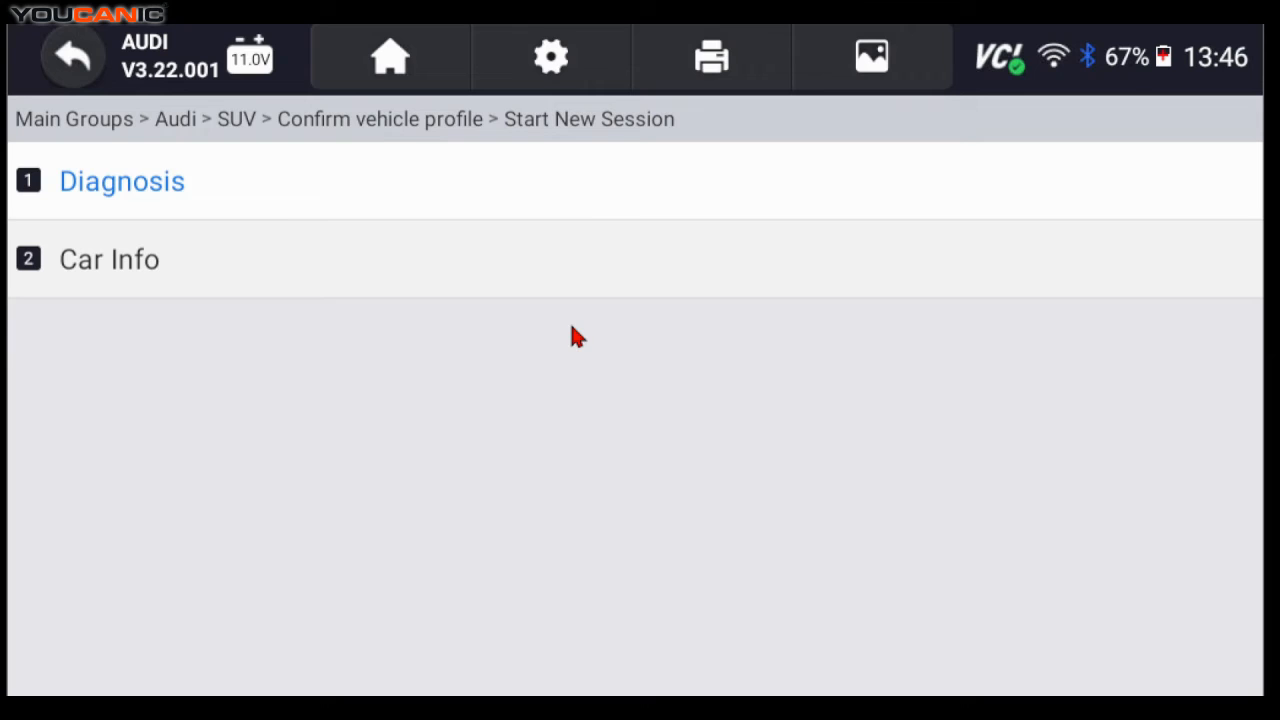
click(120, 180)
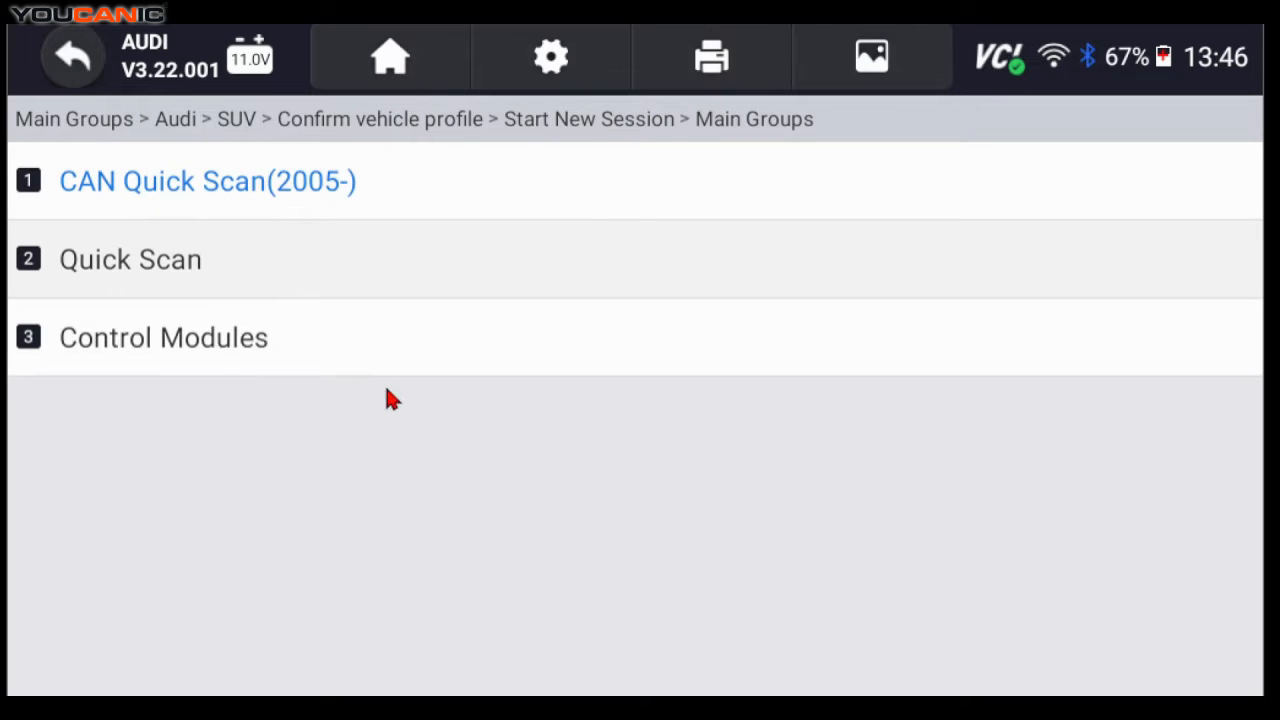
Step: Show the Control Modules list and scroll to the 55-Xenon Range Control system entry
click(164, 336)
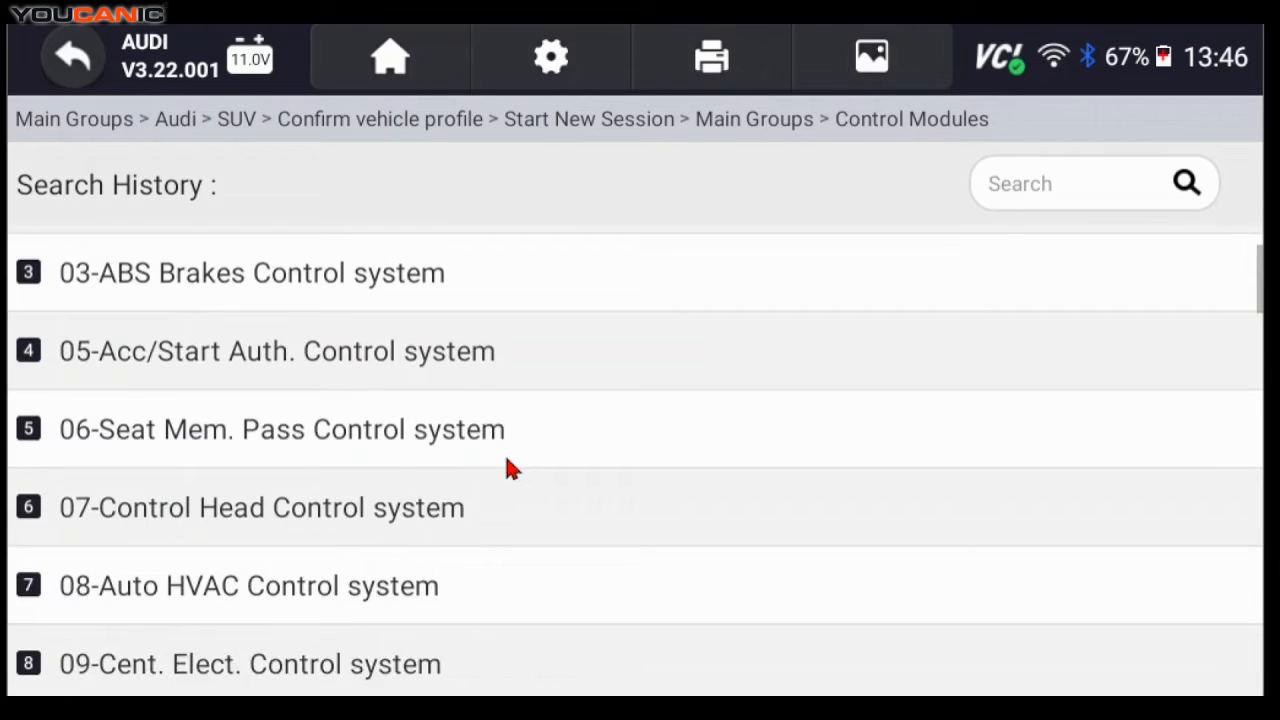
scroll(down, 3)
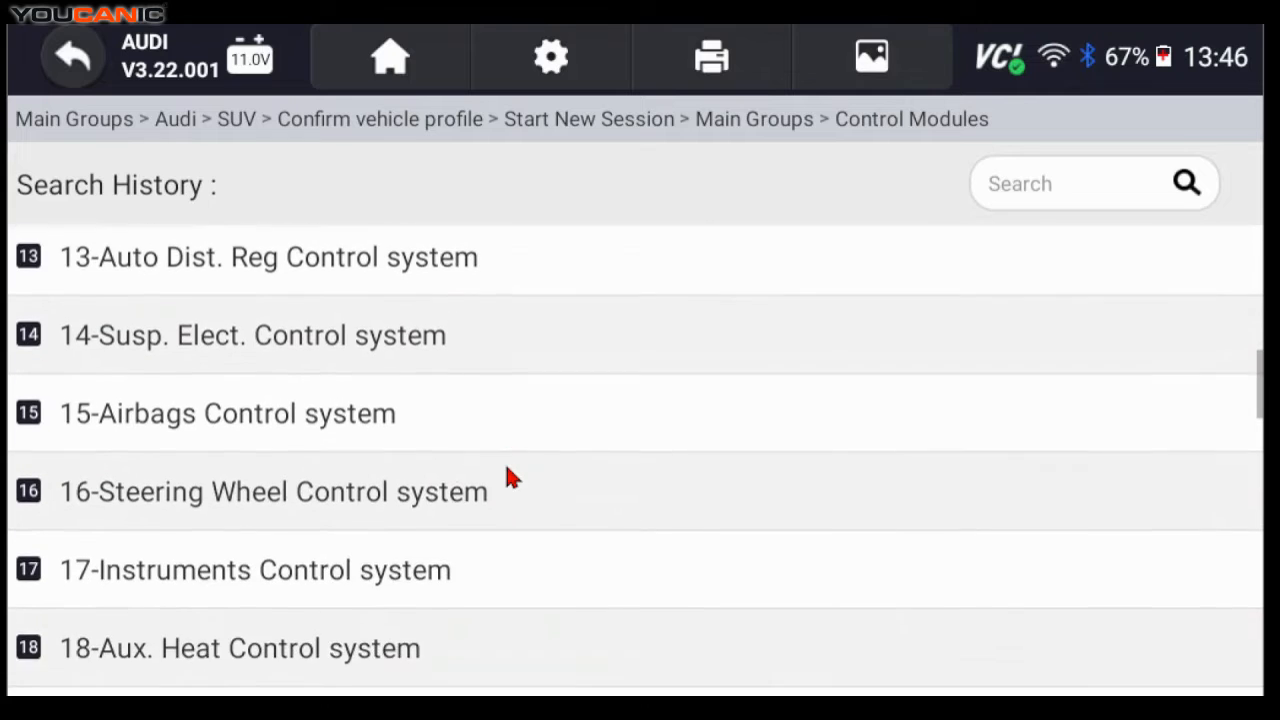
scroll(down, 3)
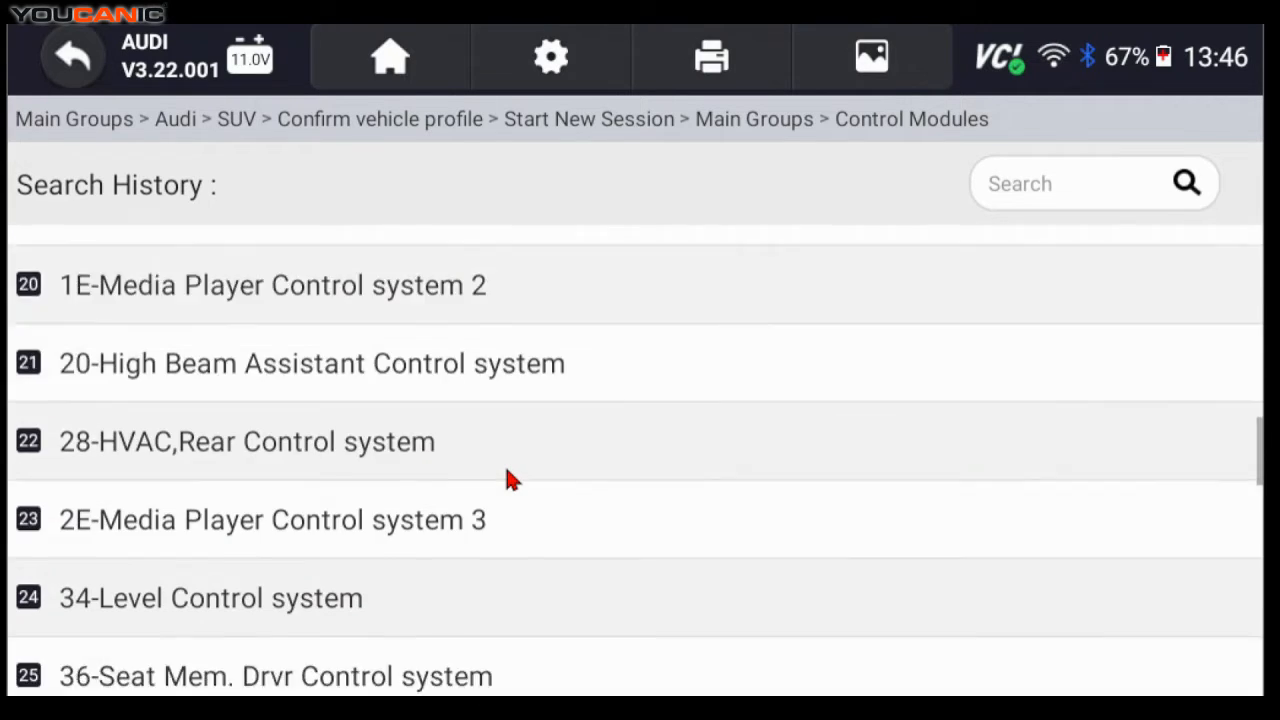
scroll(down, 3)
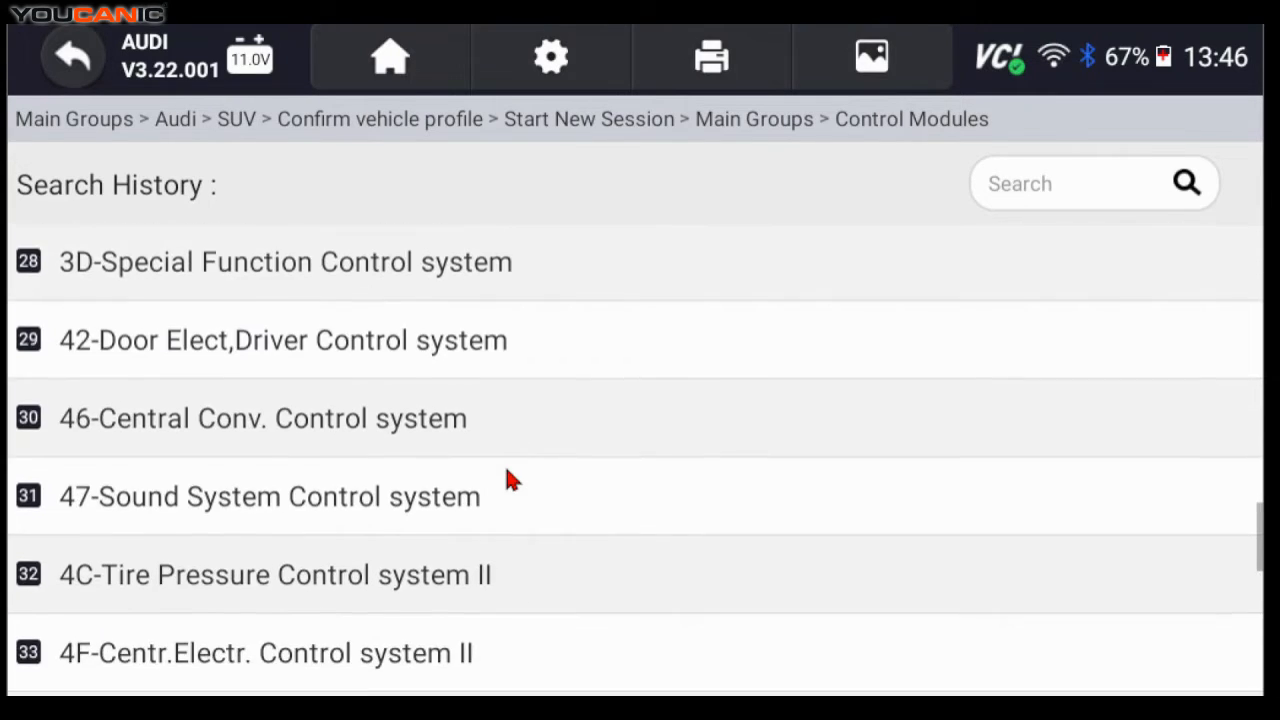
scroll(down, 3)
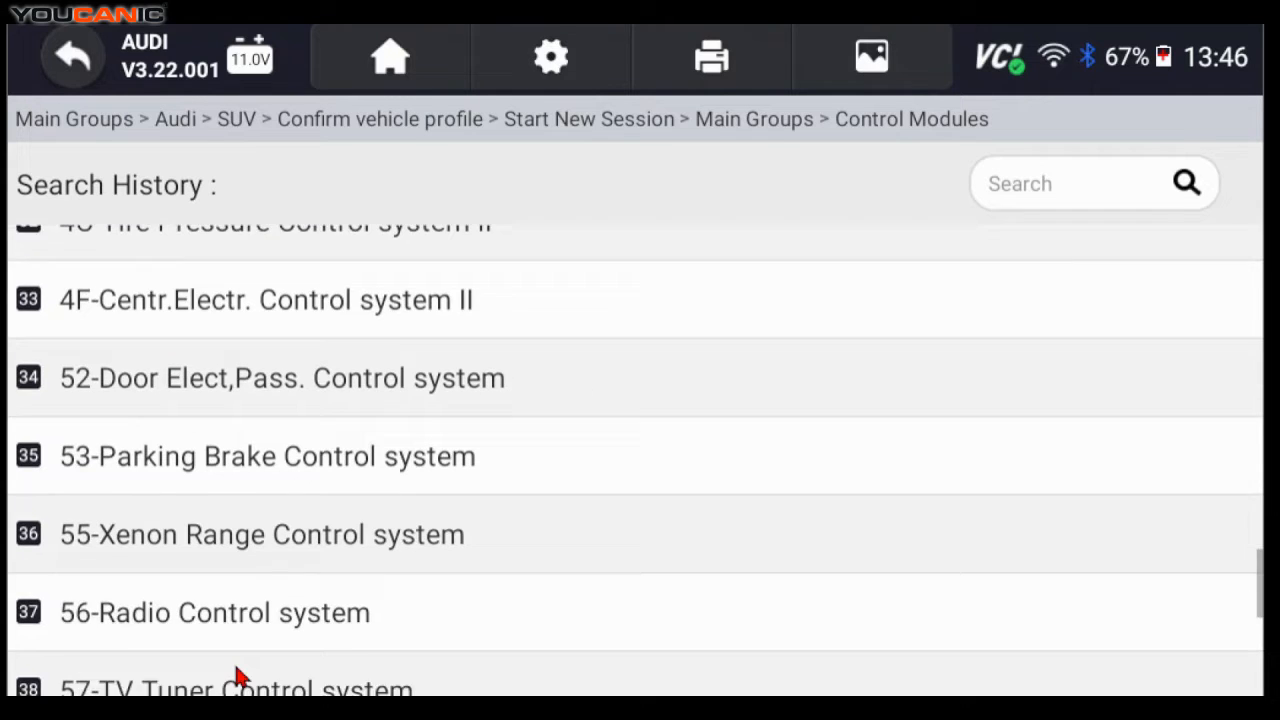
scroll(down, 3)
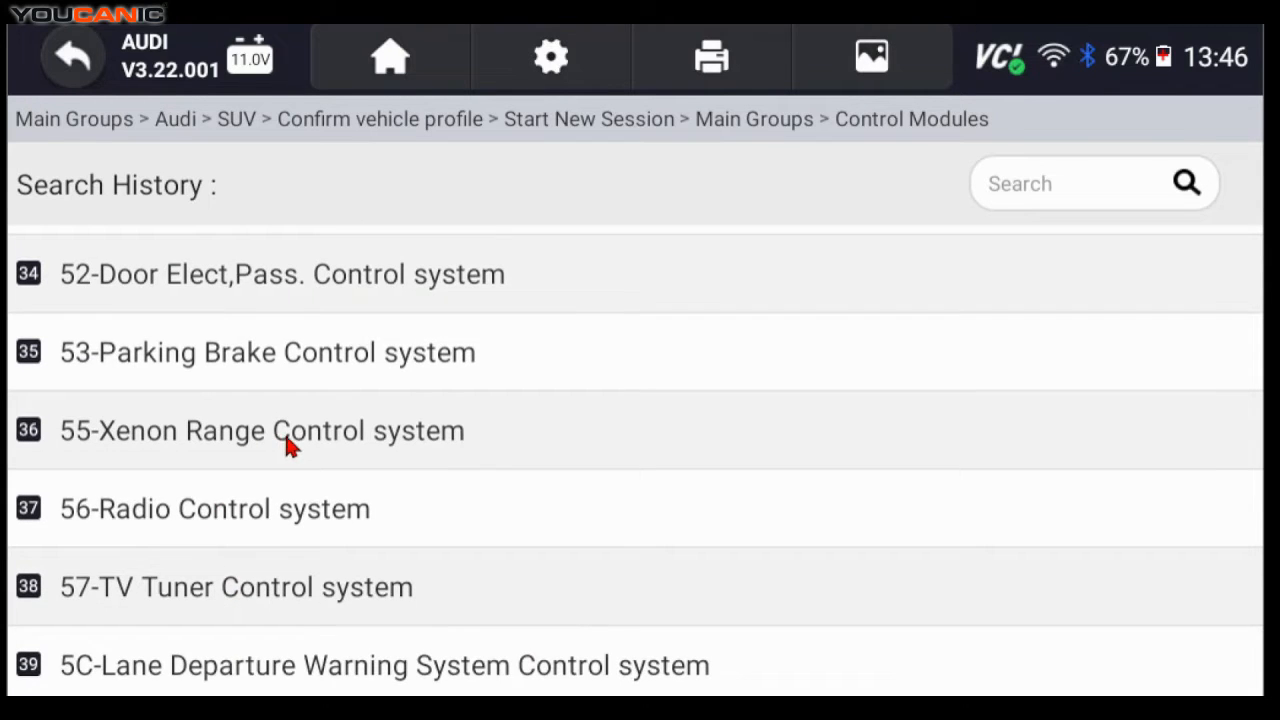
Step: Connect to 55-Xenon Range Control and read codes, acknowledging the No fault found result
click(260, 430)
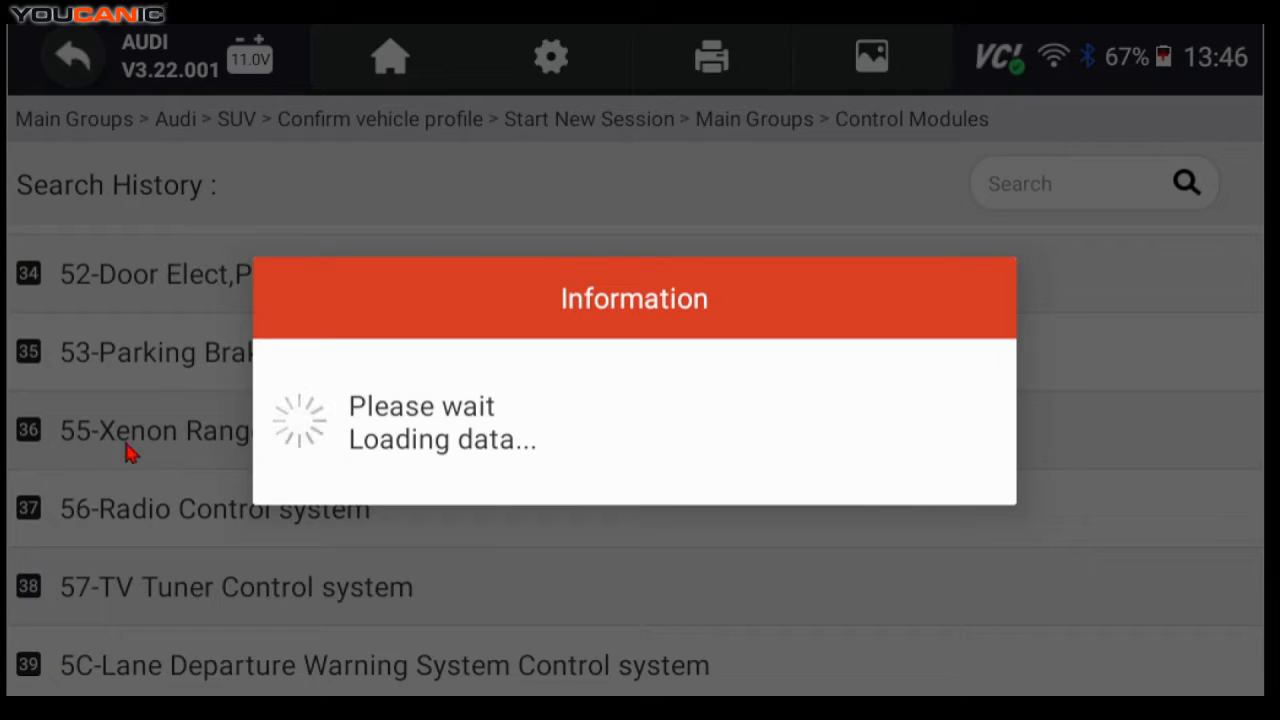
mouse_move(638, 336)
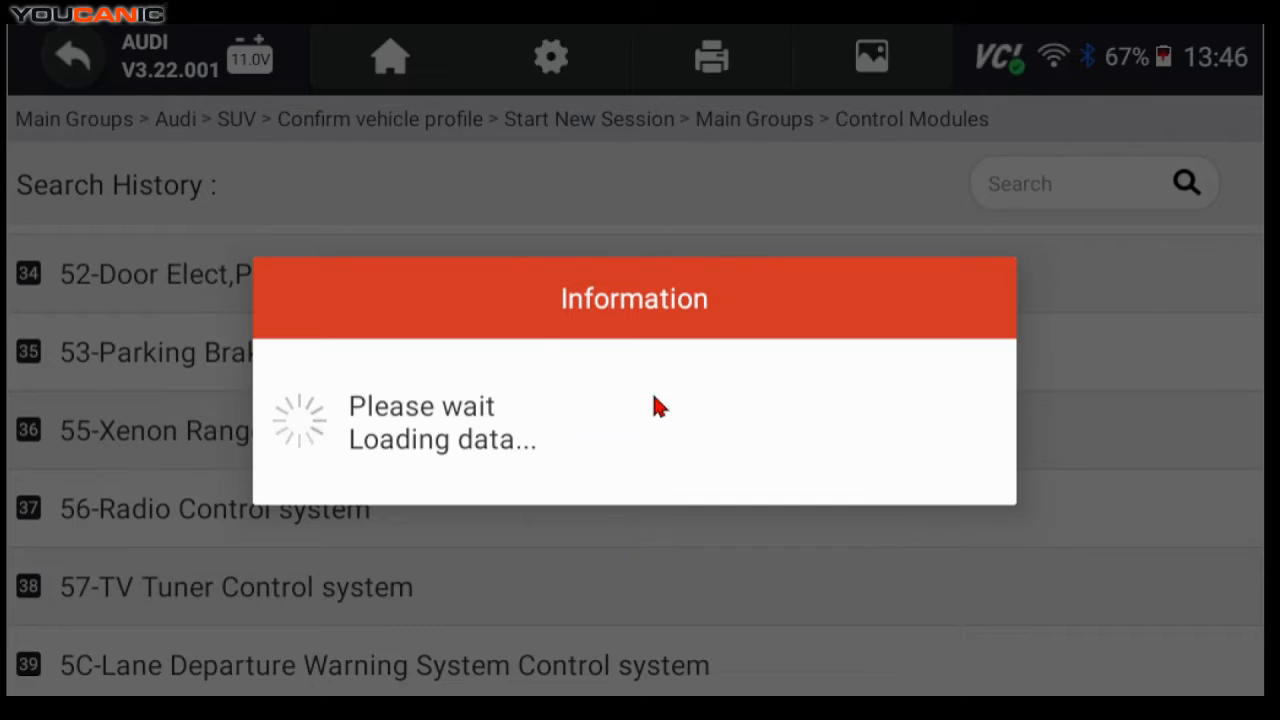
mouse_move(168, 450)
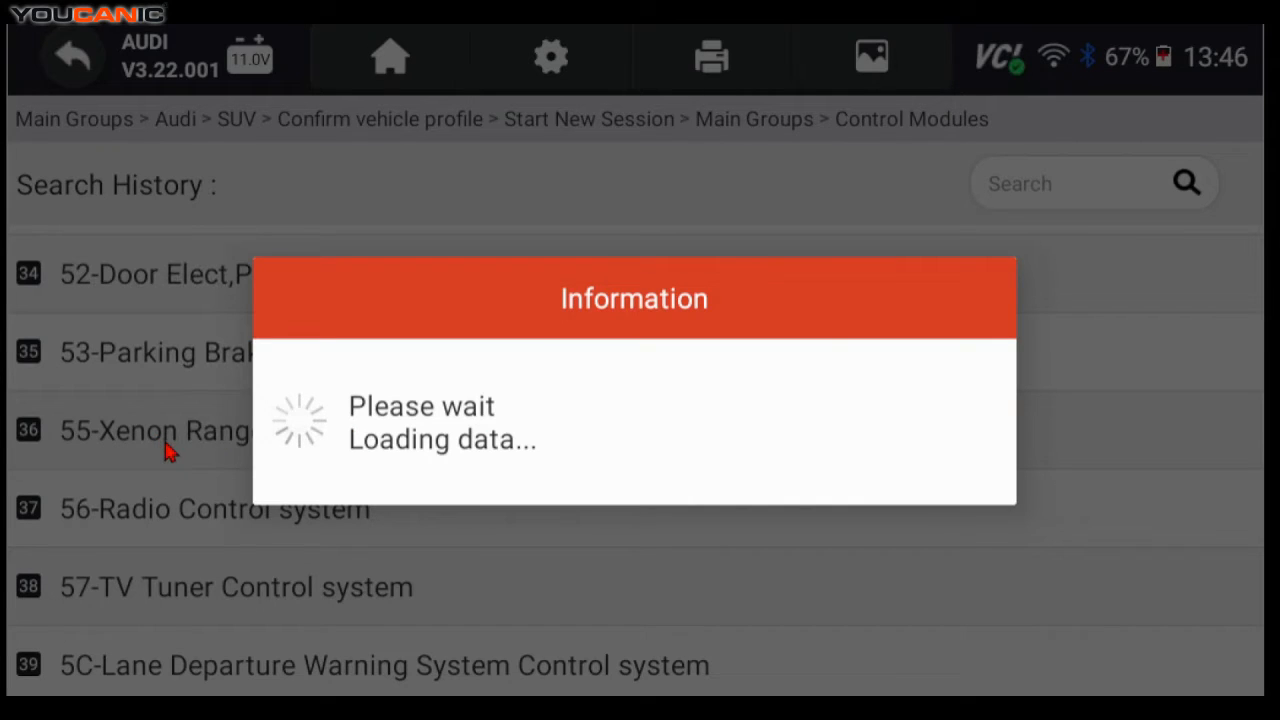
mouse_move(464, 448)
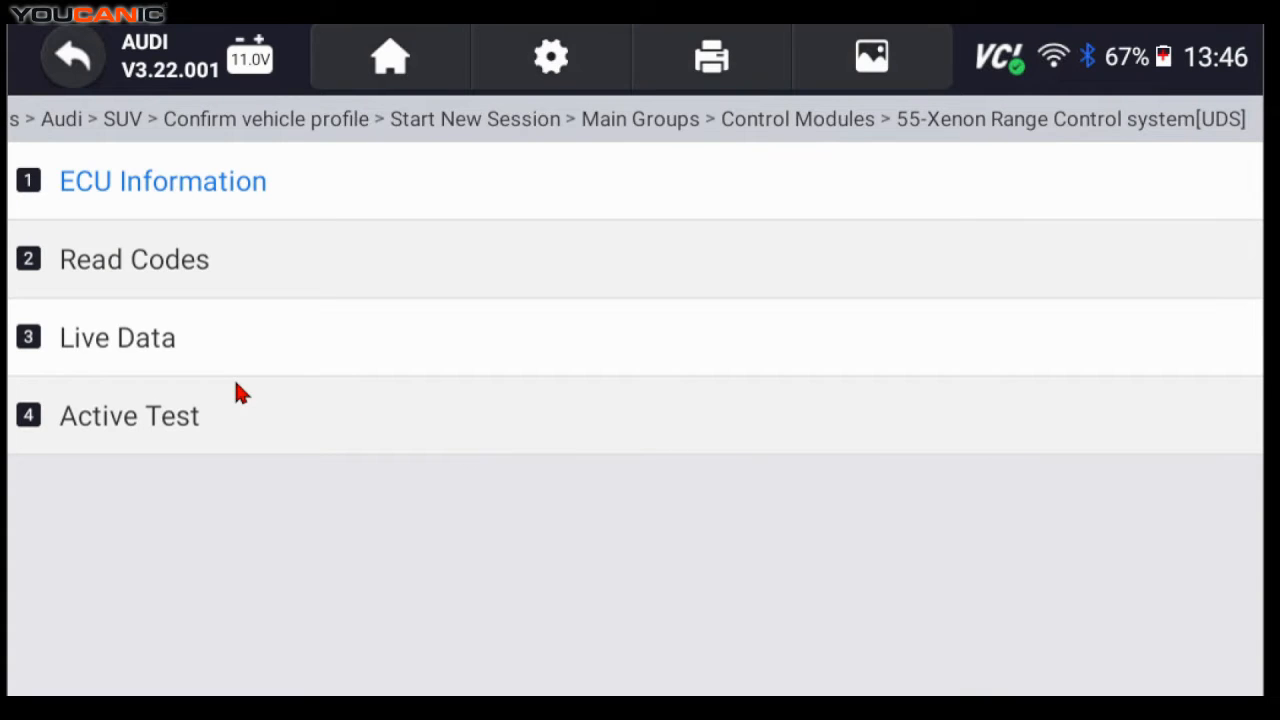
mouse_move(224, 328)
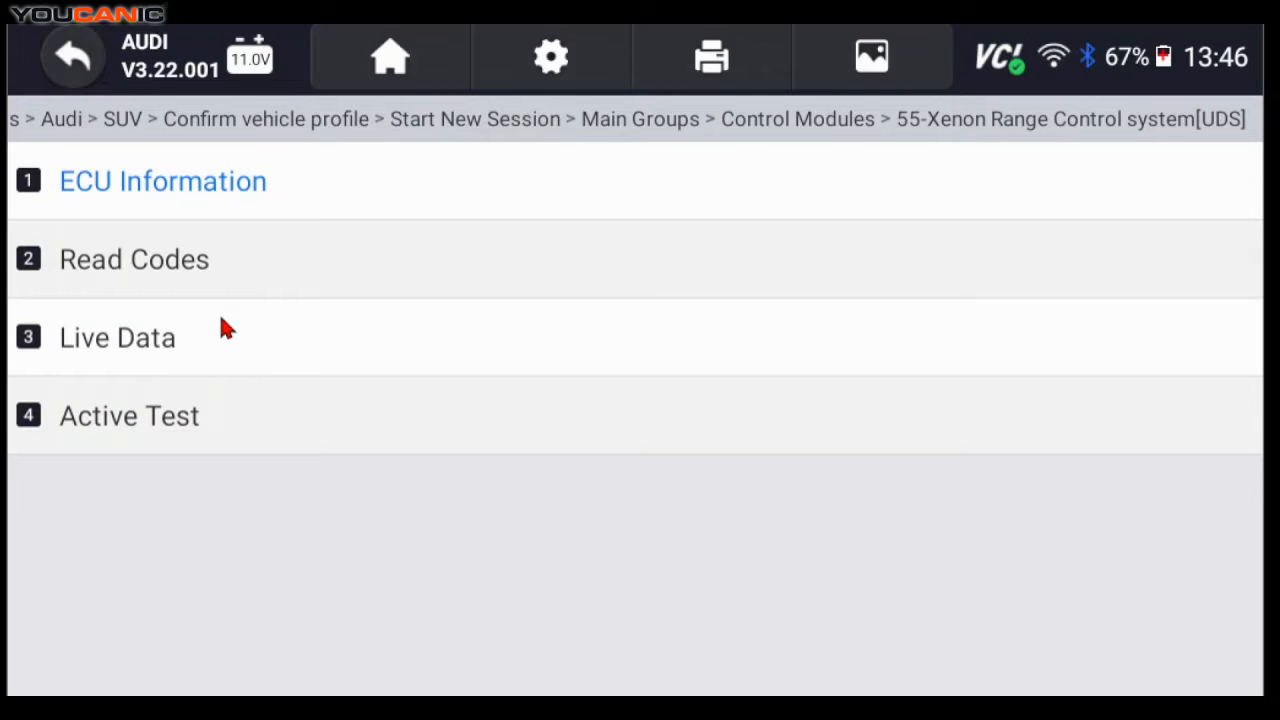
mouse_move(108, 268)
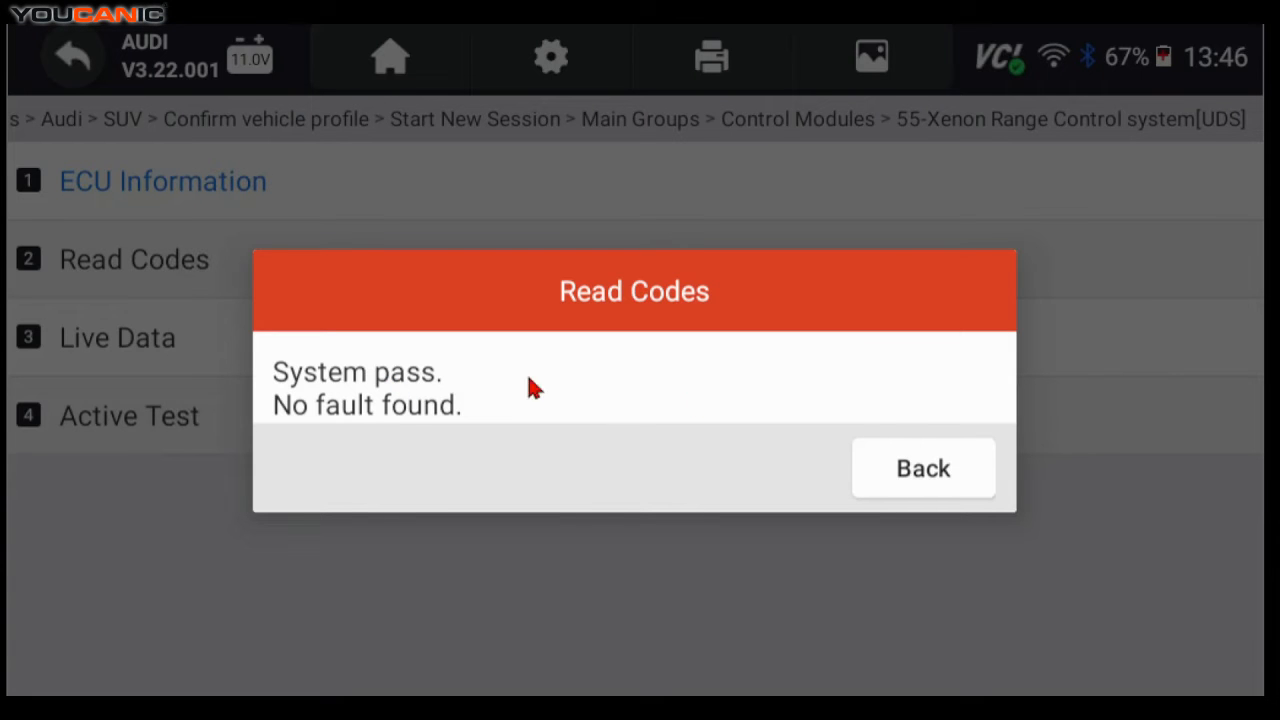
click(922, 468)
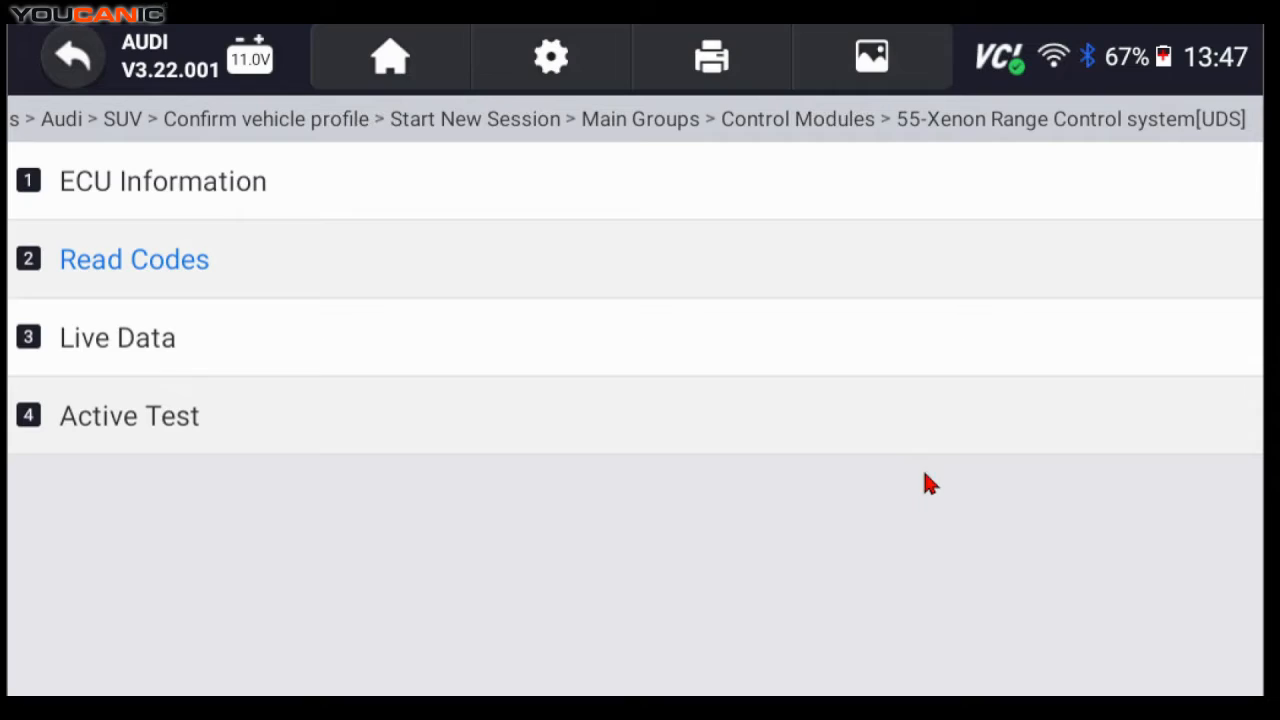
mouse_move(404, 270)
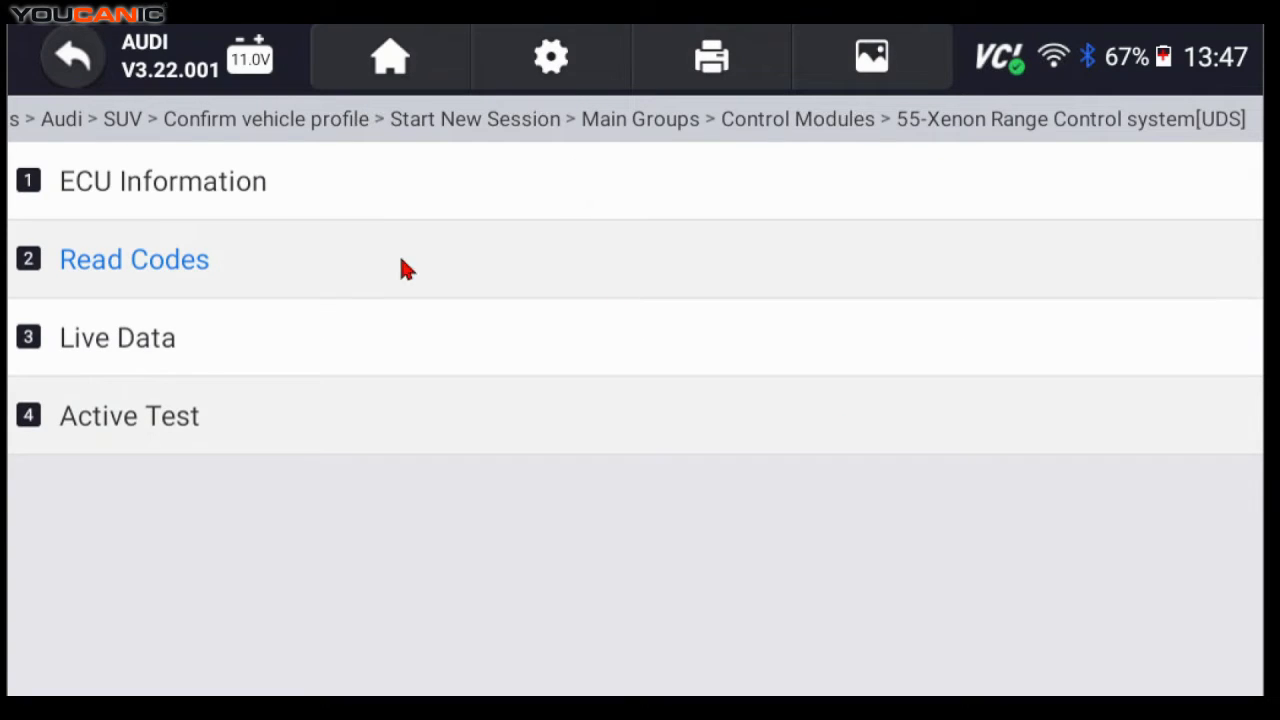
Step: View the Xenon Range module's live data and scroll through its readings
click(116, 336)
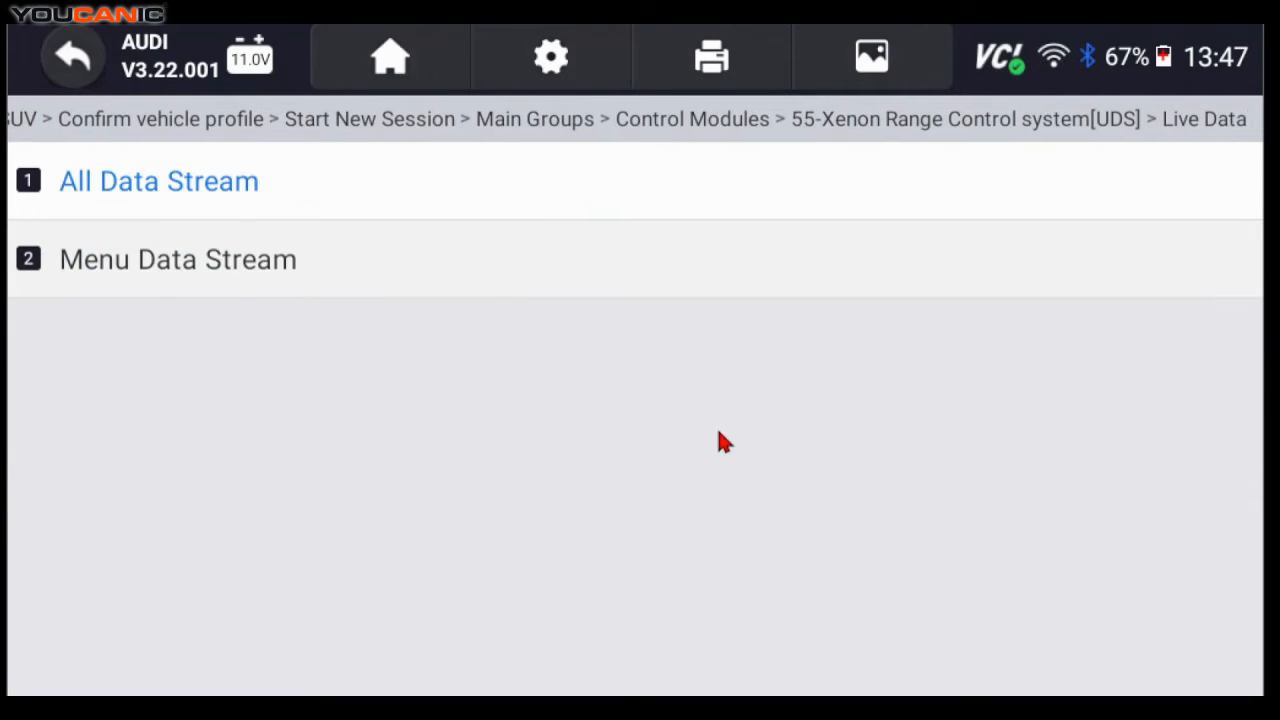
mouse_move(778, 530)
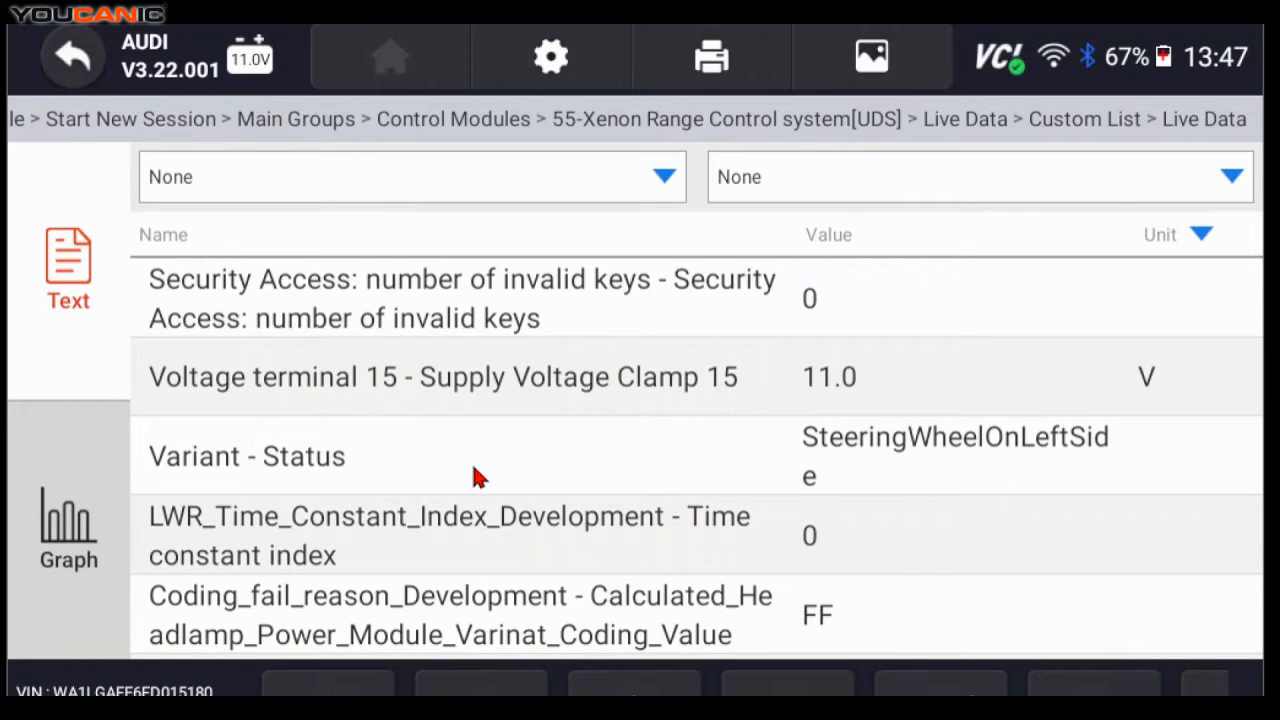
scroll(down, 3)
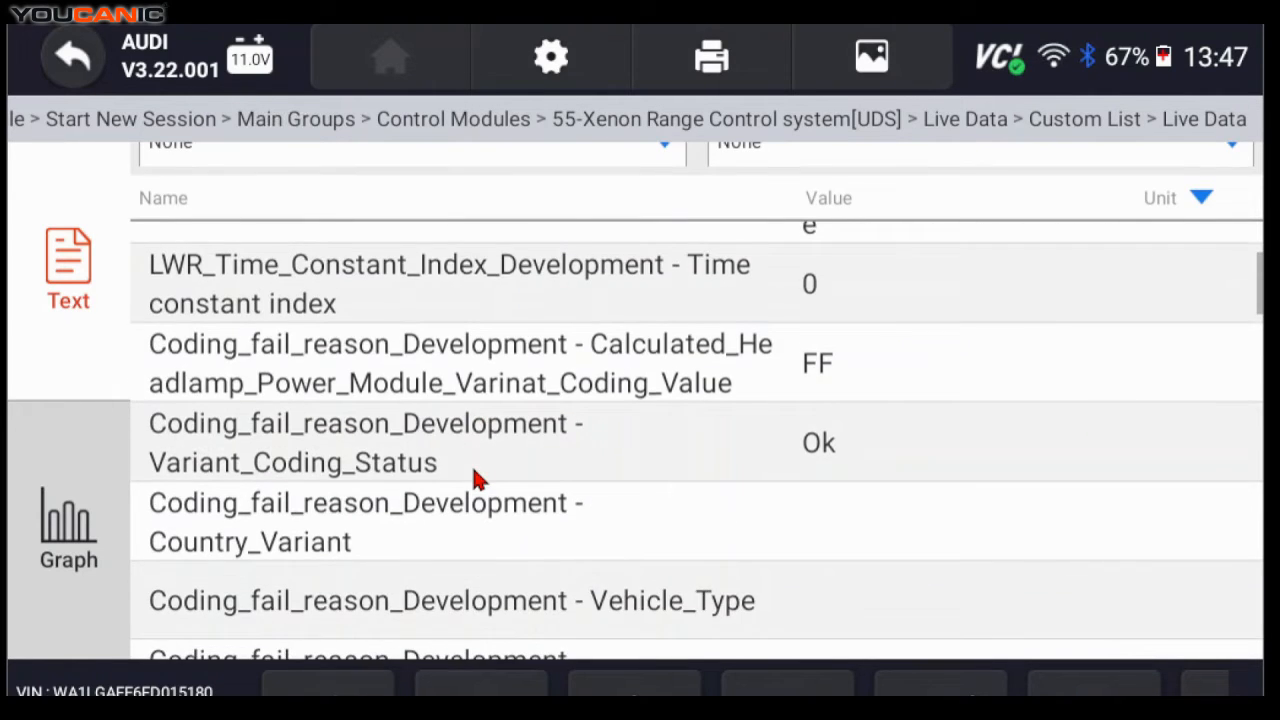
scroll(down, 3)
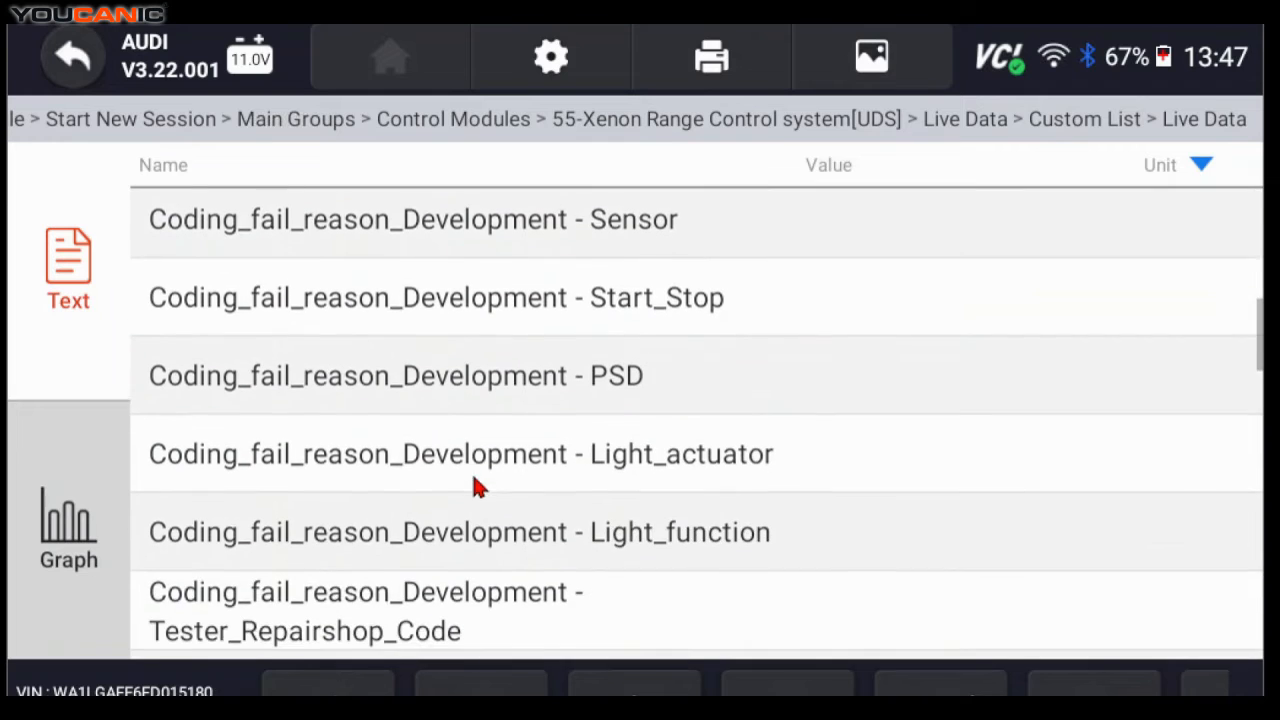
scroll(down, 3)
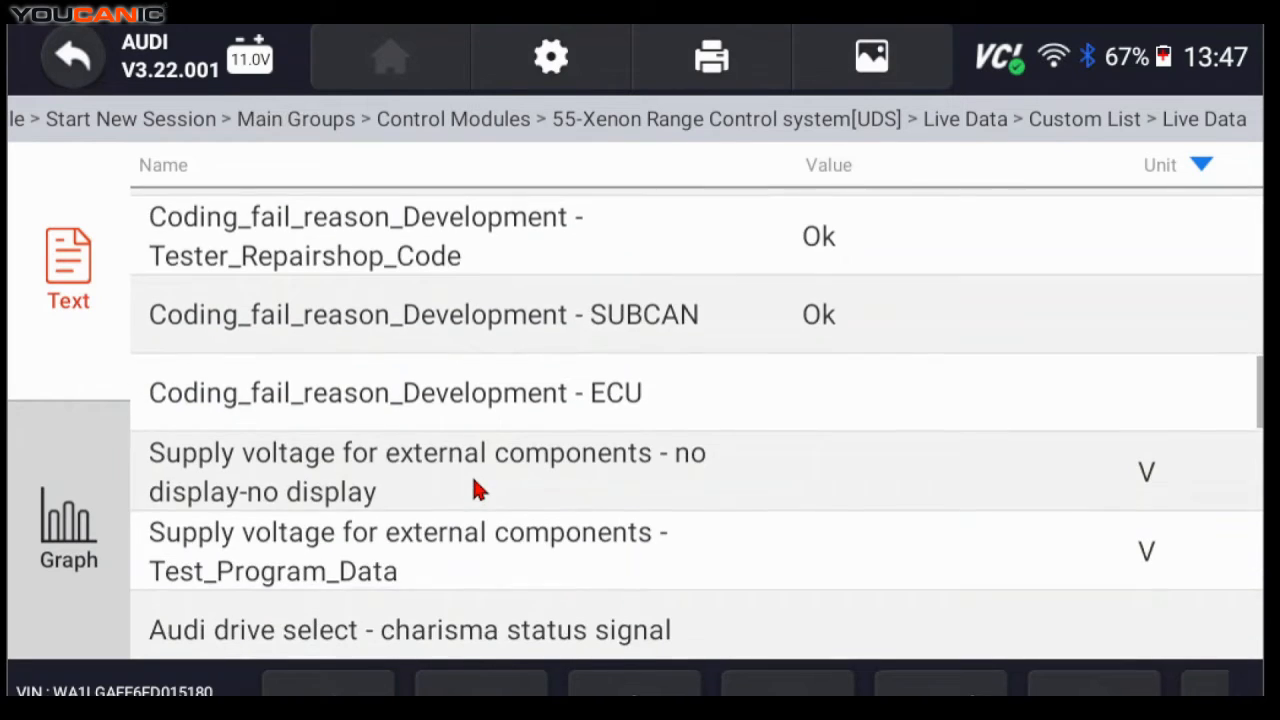
scroll(down, 3)
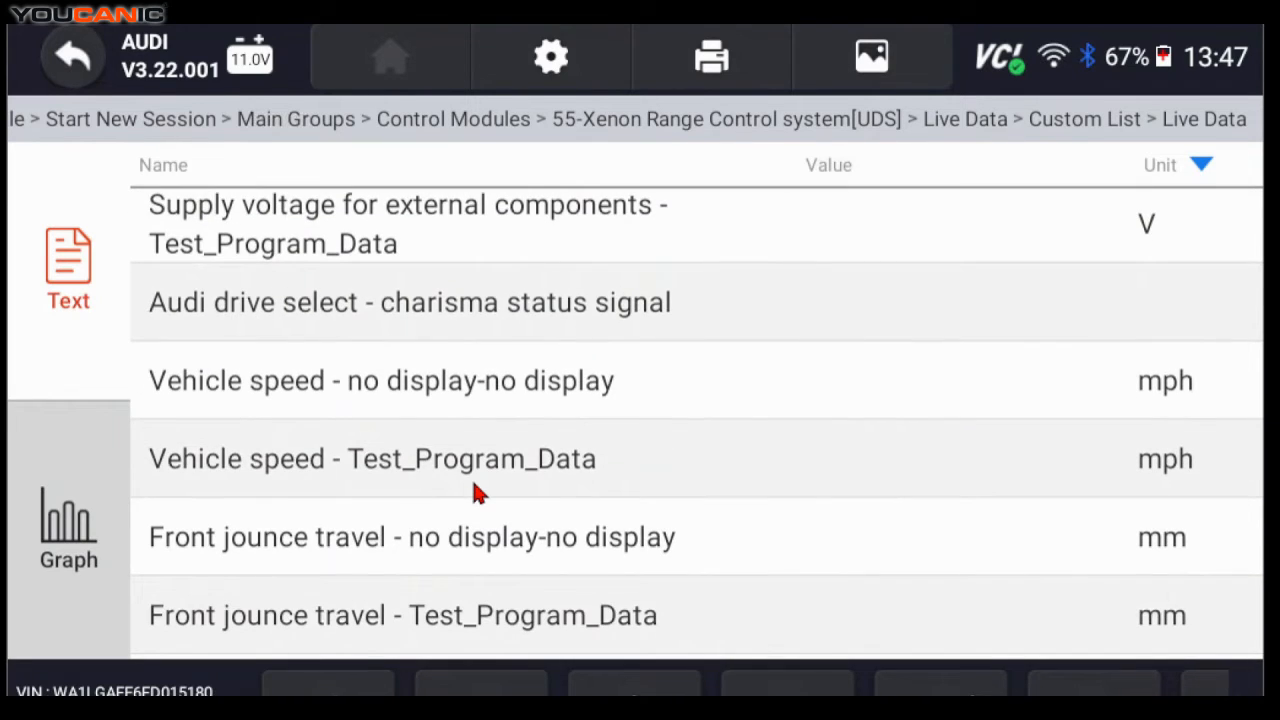
scroll(down, 3)
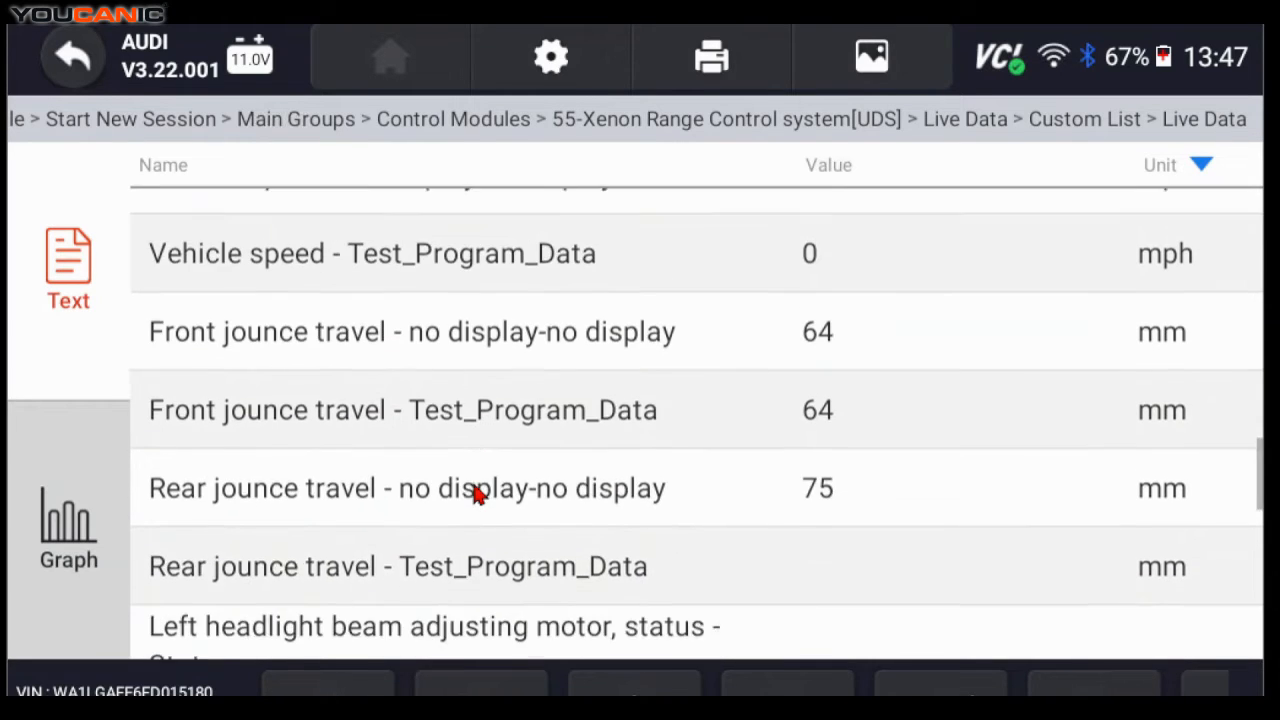
scroll(down, 3)
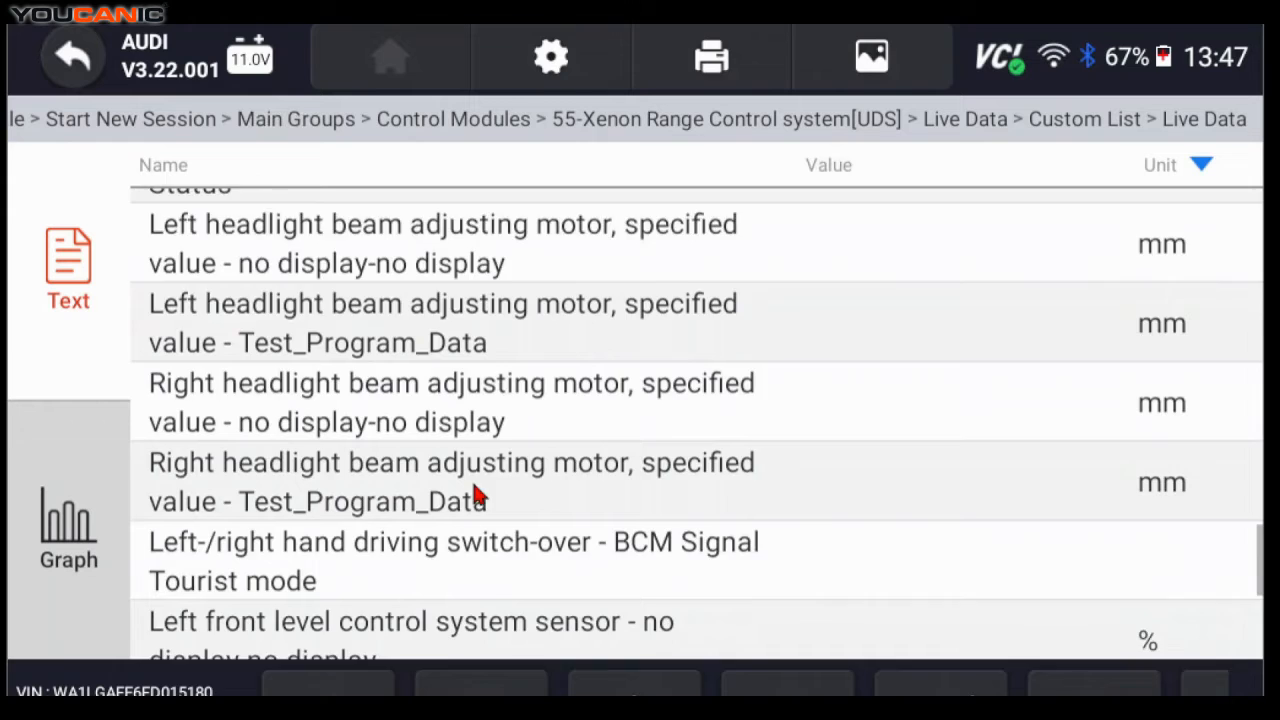
scroll(down, 3)
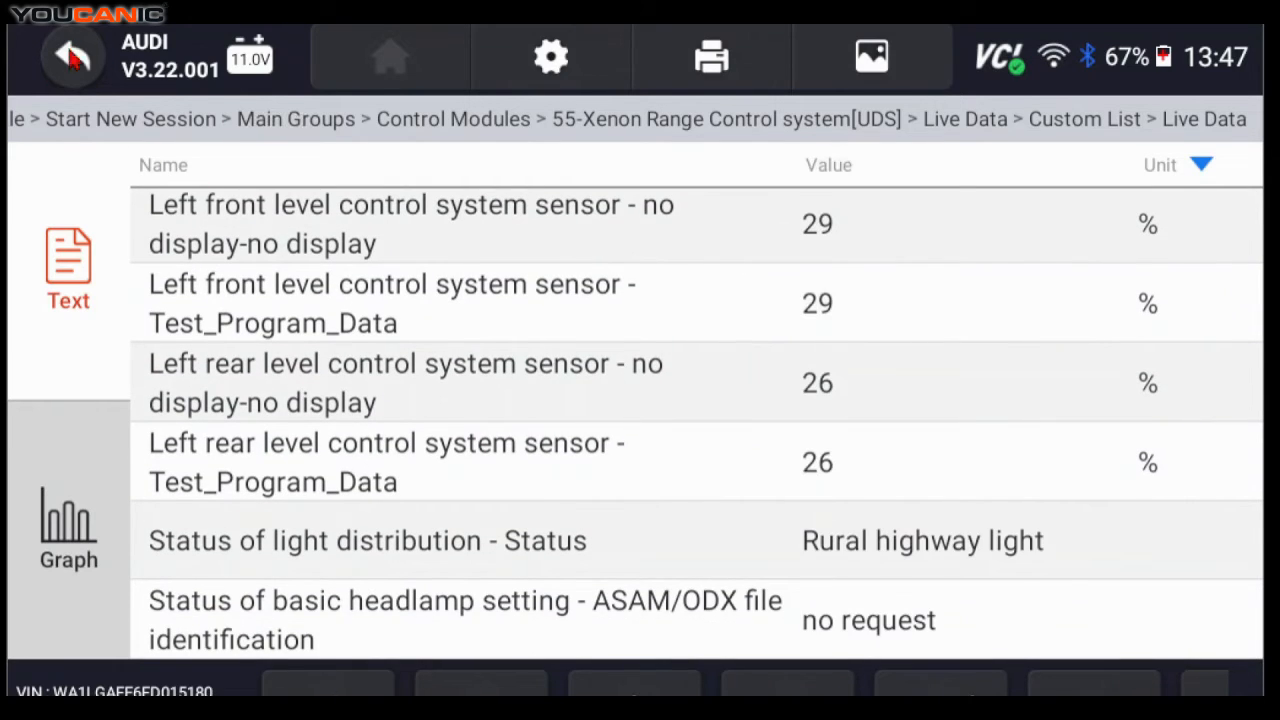
Step: Return to the module's function menu and bring up its Active Test list
click(72, 56)
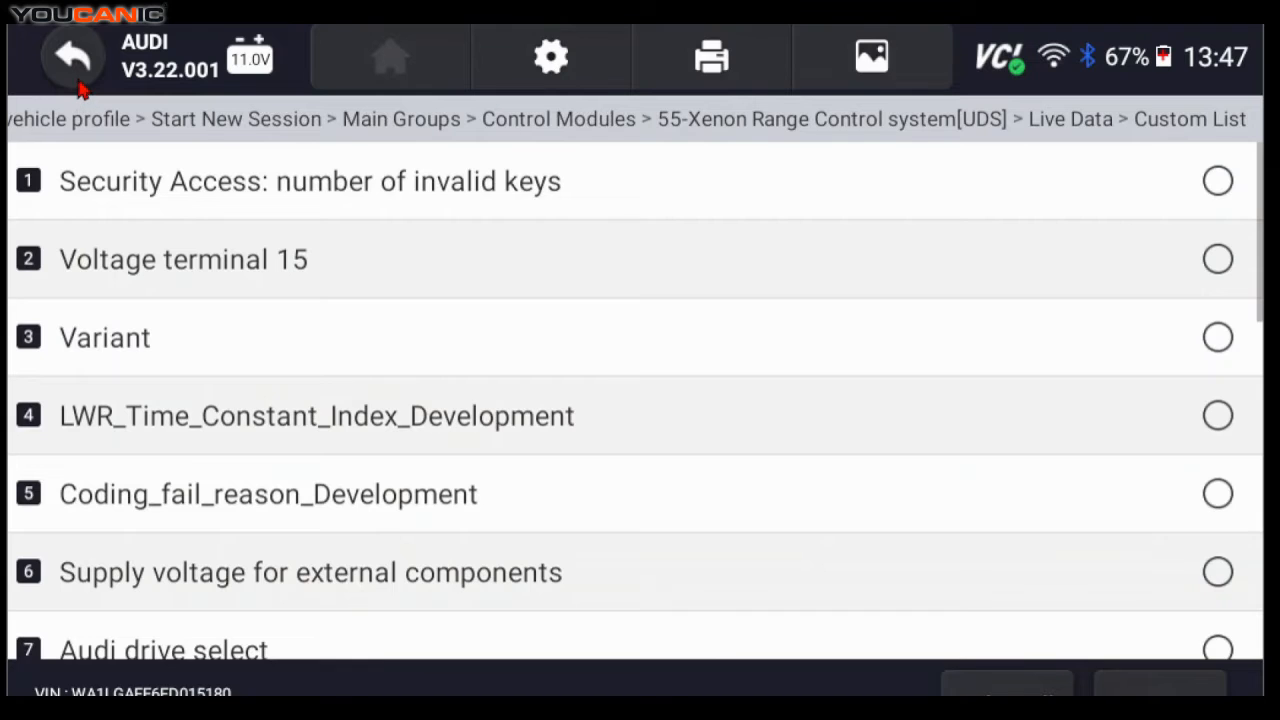
click(72, 56)
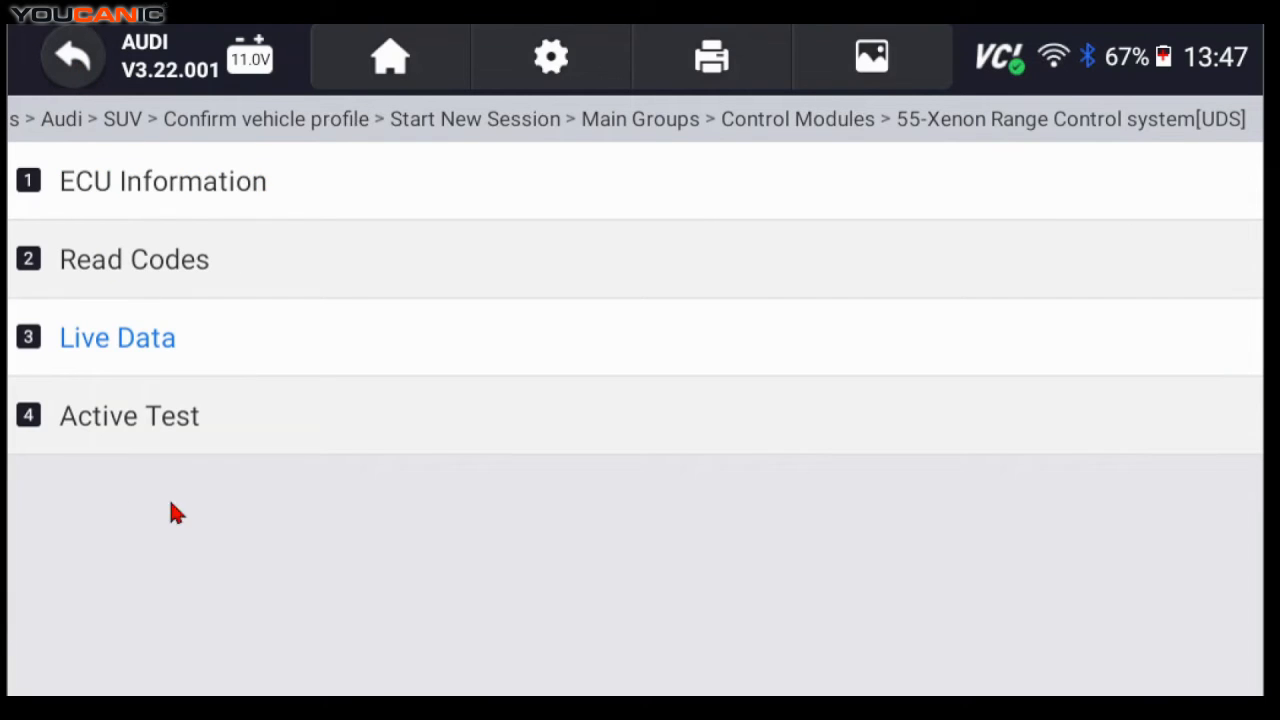
click(128, 416)
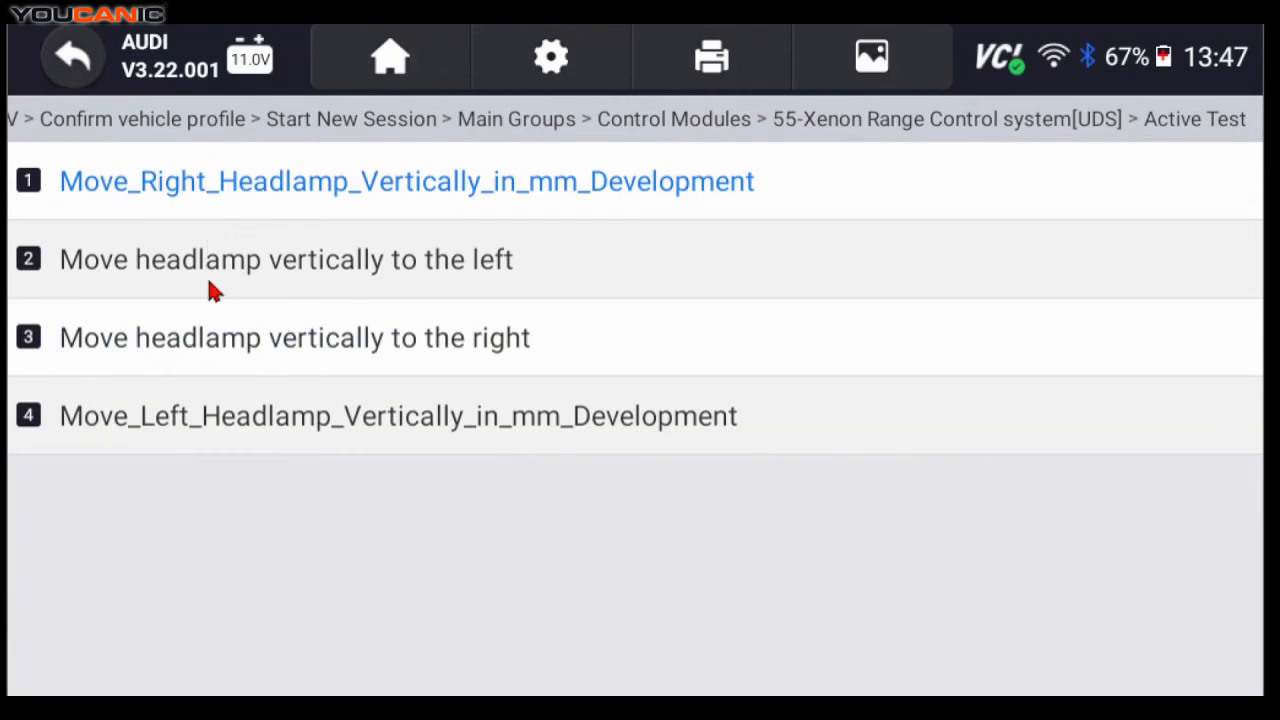
mouse_move(264, 364)
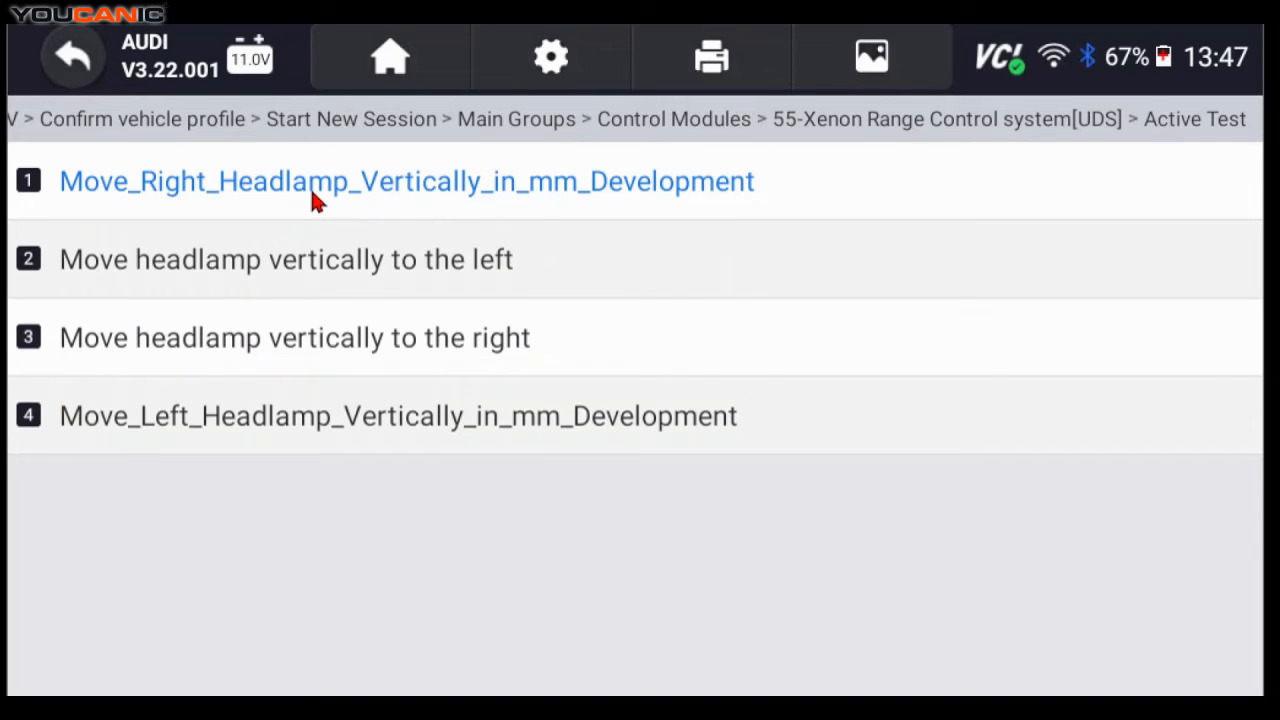
mouse_move(576, 216)
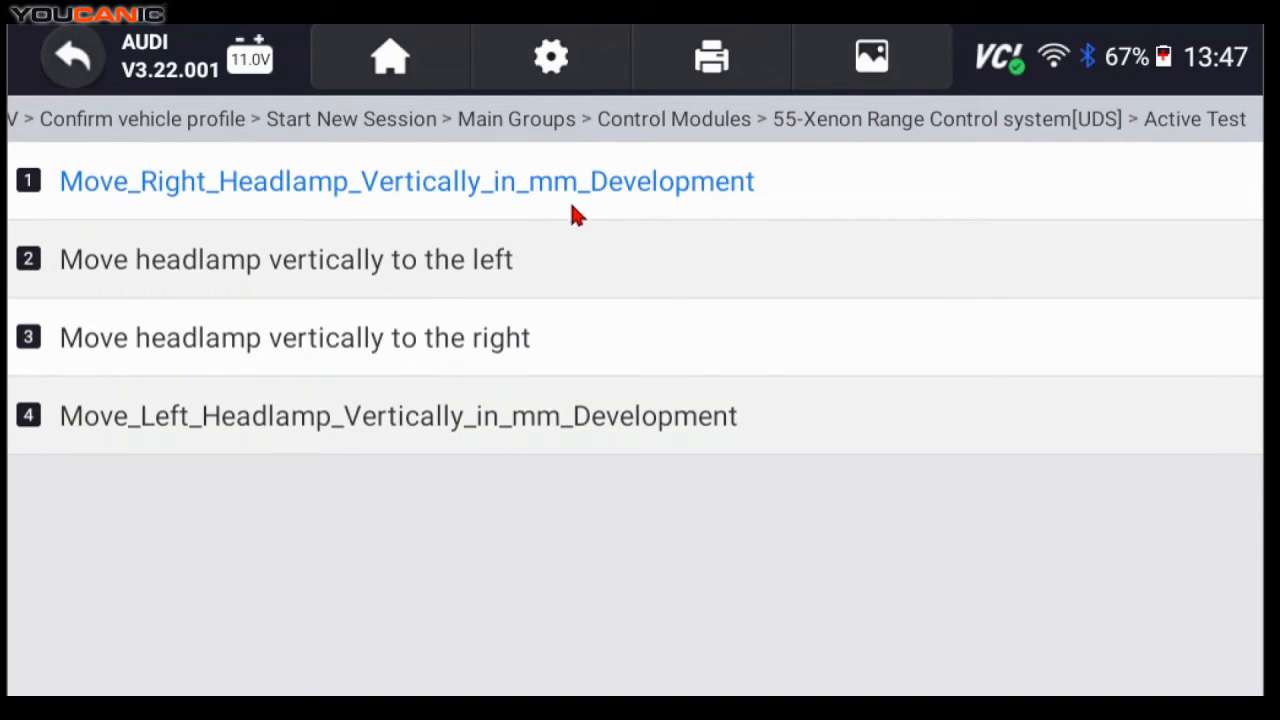
mouse_move(384, 324)
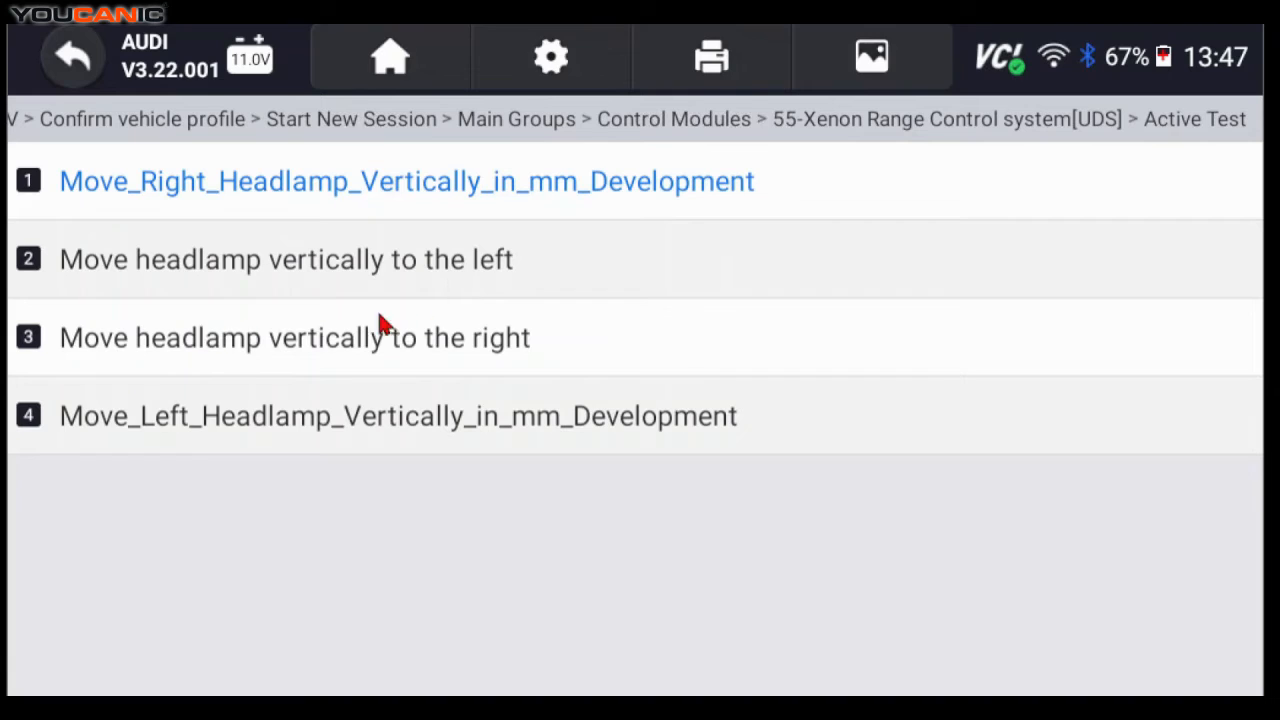
mouse_move(404, 462)
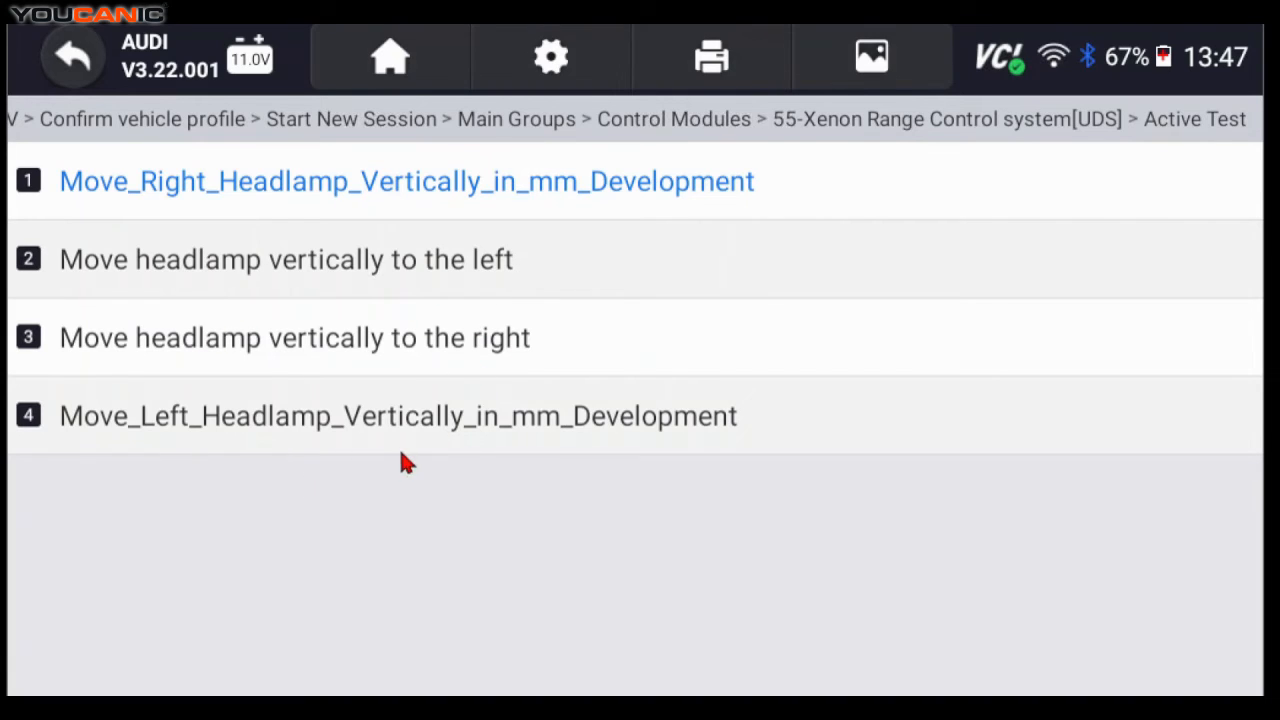
mouse_move(288, 436)
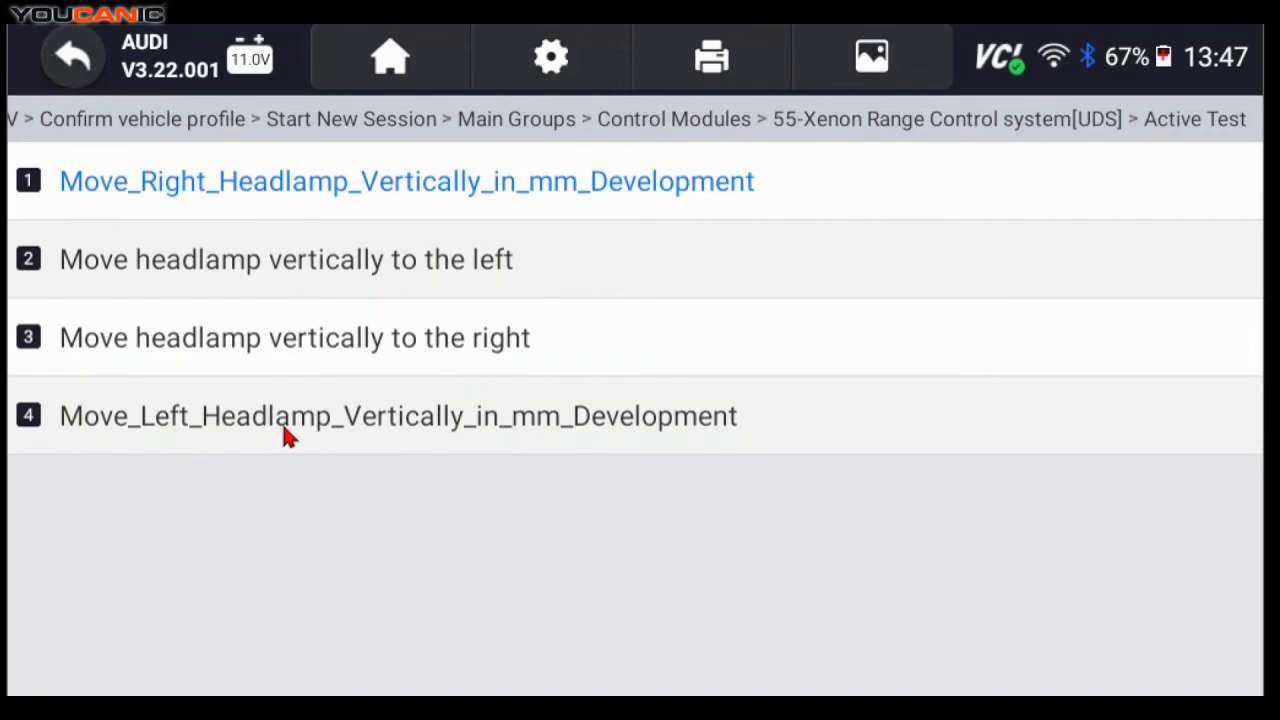
mouse_move(264, 458)
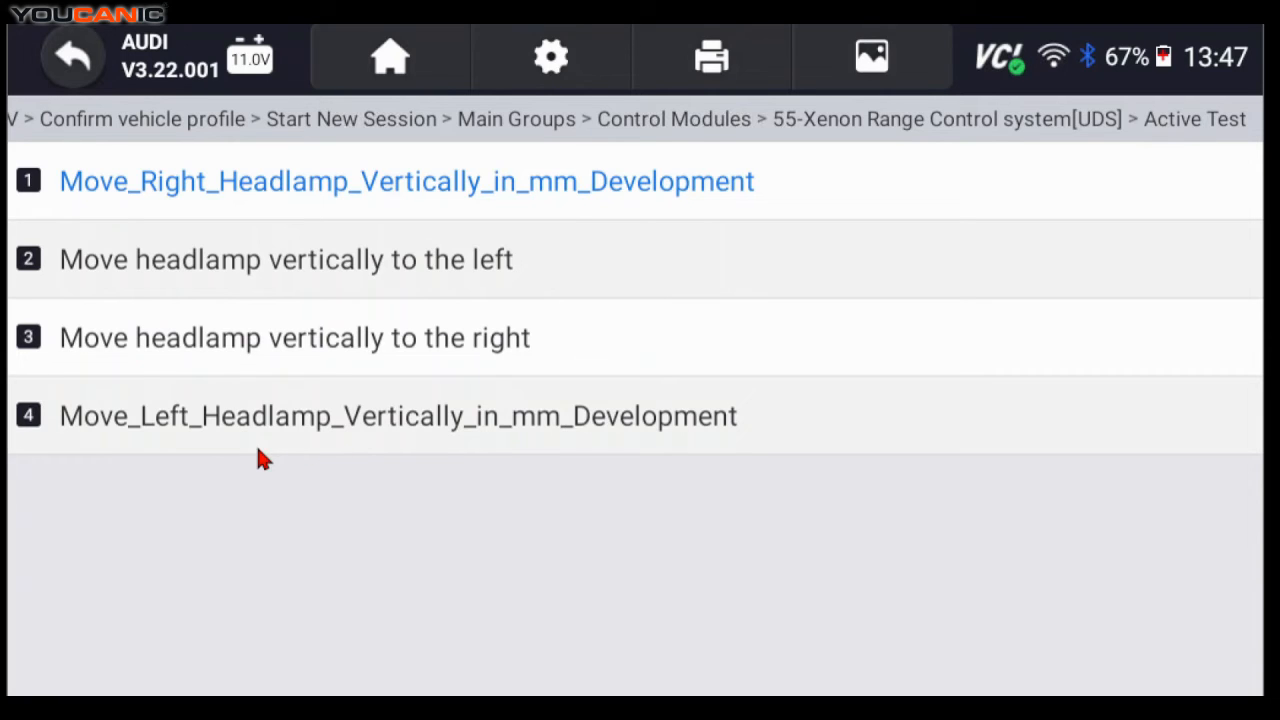
Step: Select item 4, Move_Left_Headlamp_Vertically_in_mm_Development, from the Active Test list
click(398, 416)
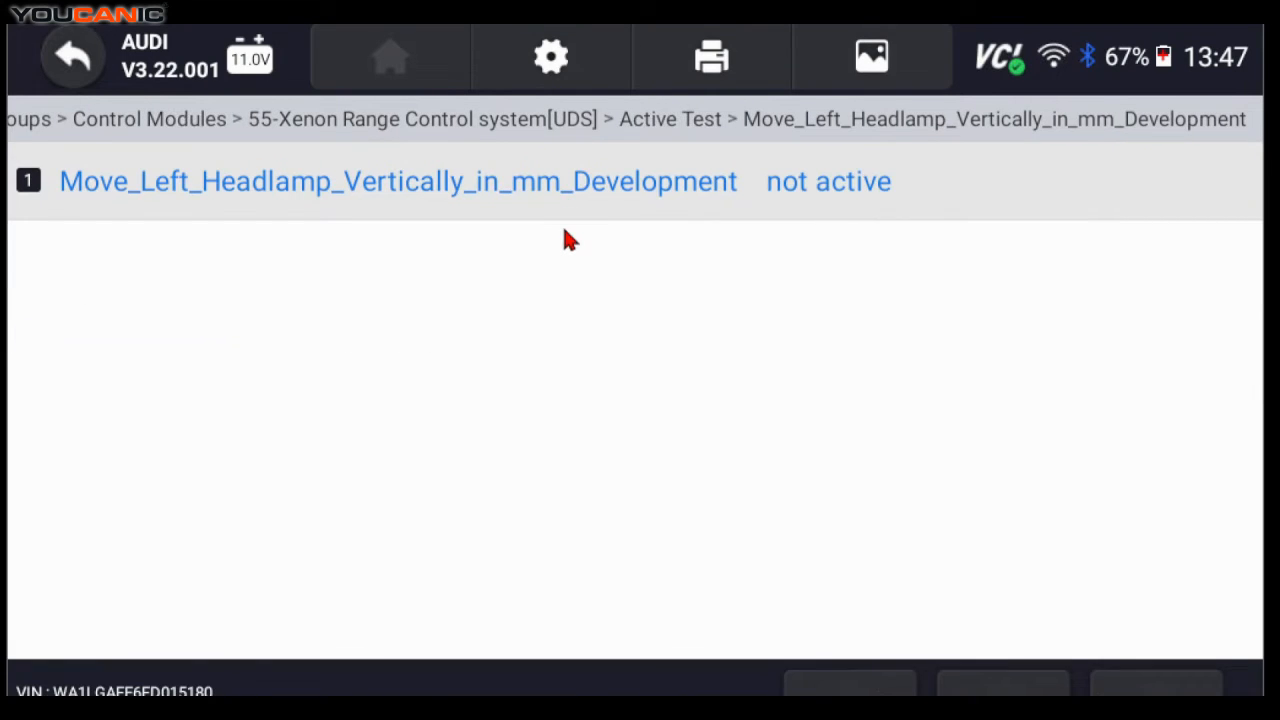
mouse_move(800, 414)
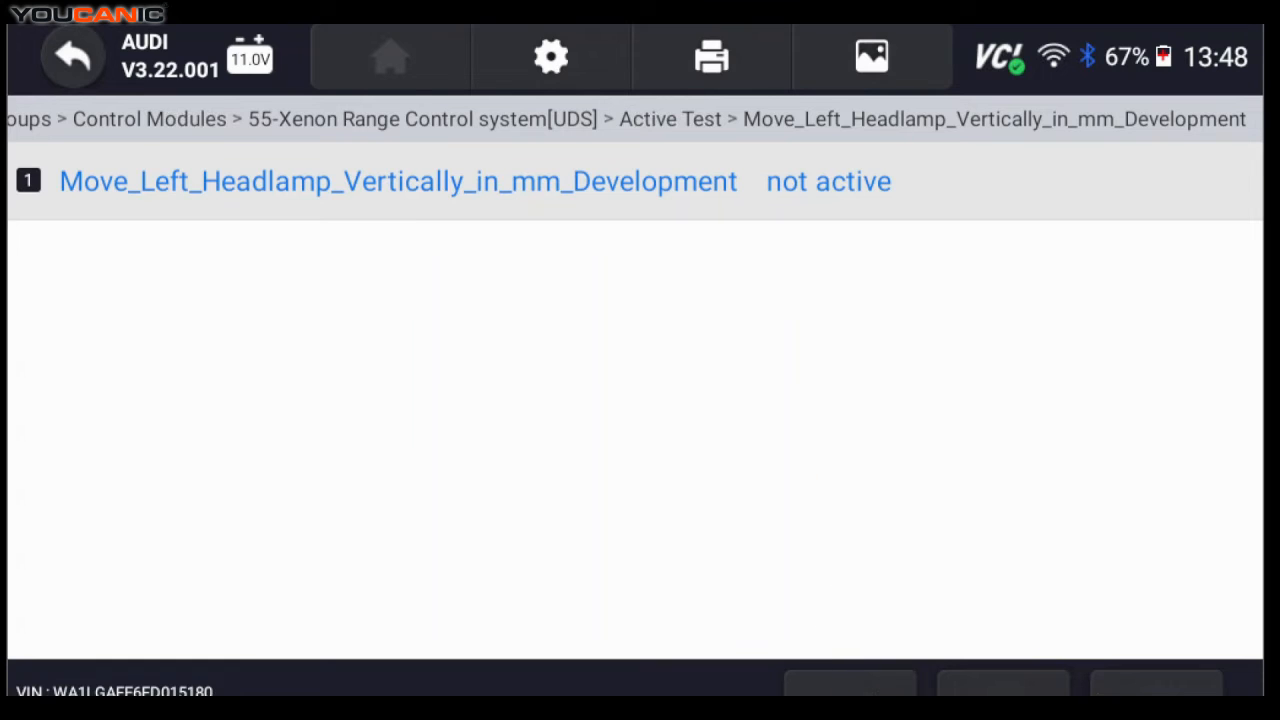
Step: View the -1000 mm Vertical Position entry, cancel it, and go back to the Active Test list
click(398, 180)
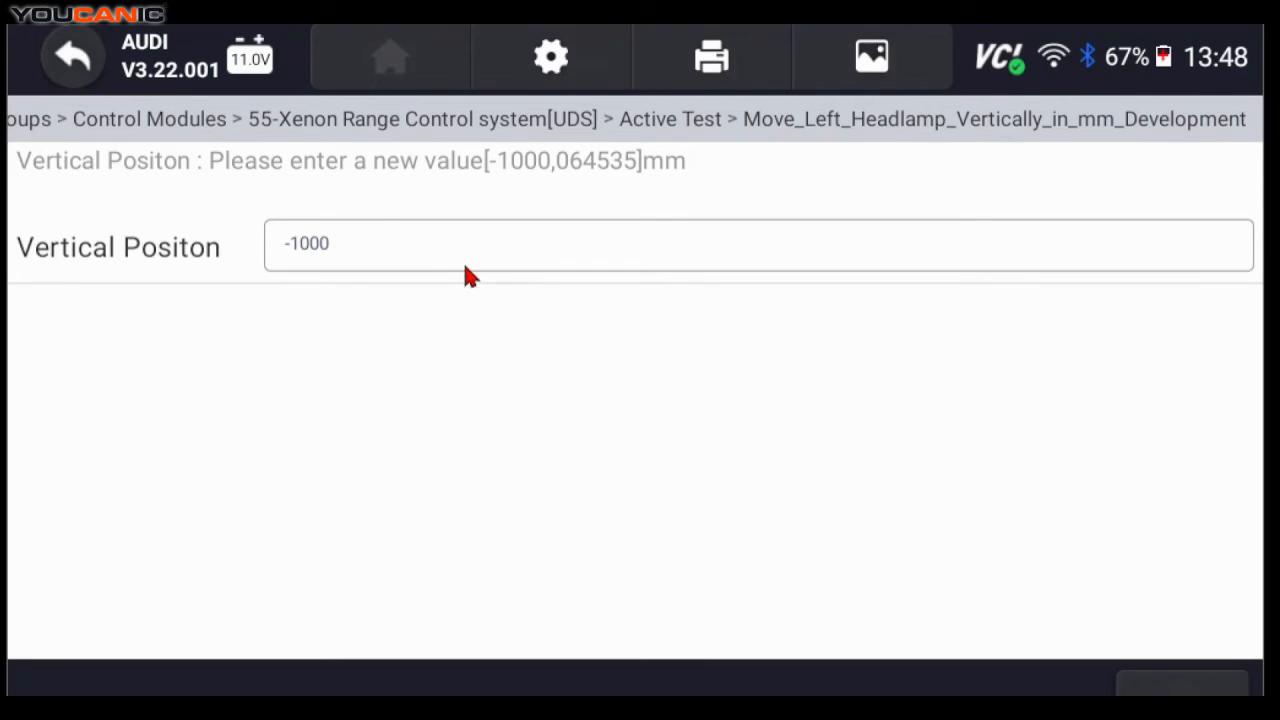
click(758, 244)
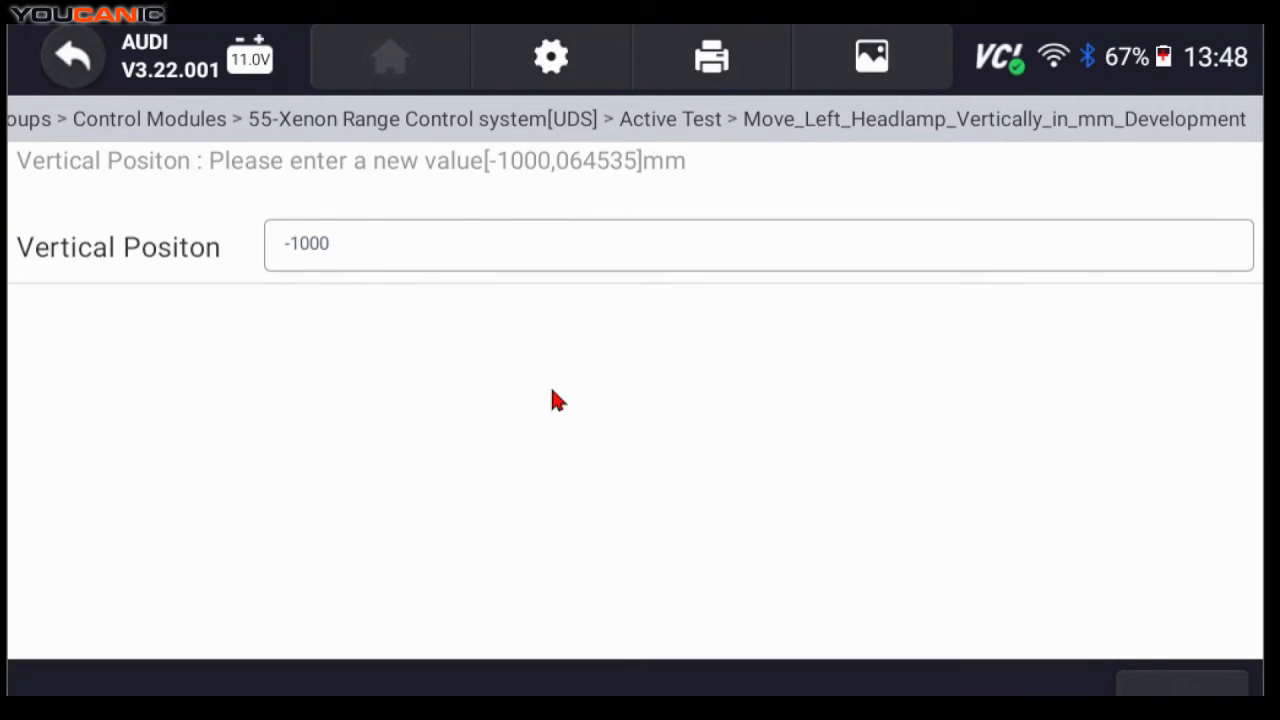
mouse_move(72, 56)
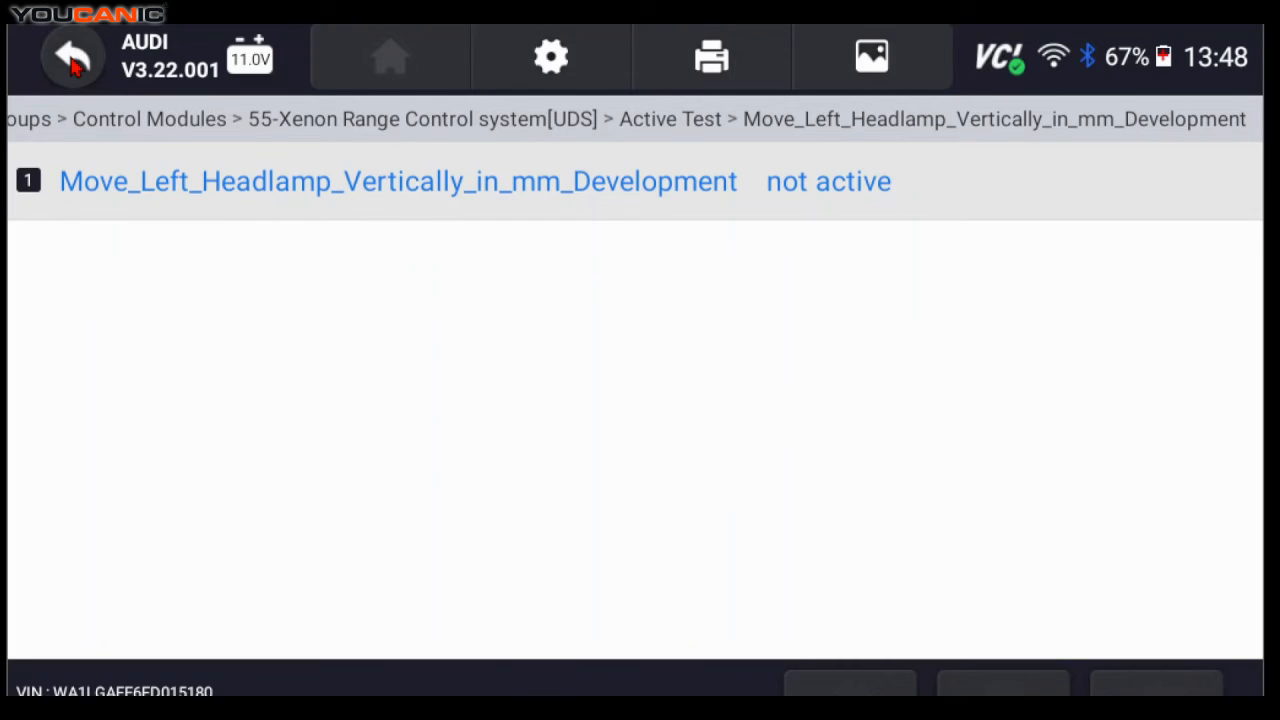
click(72, 56)
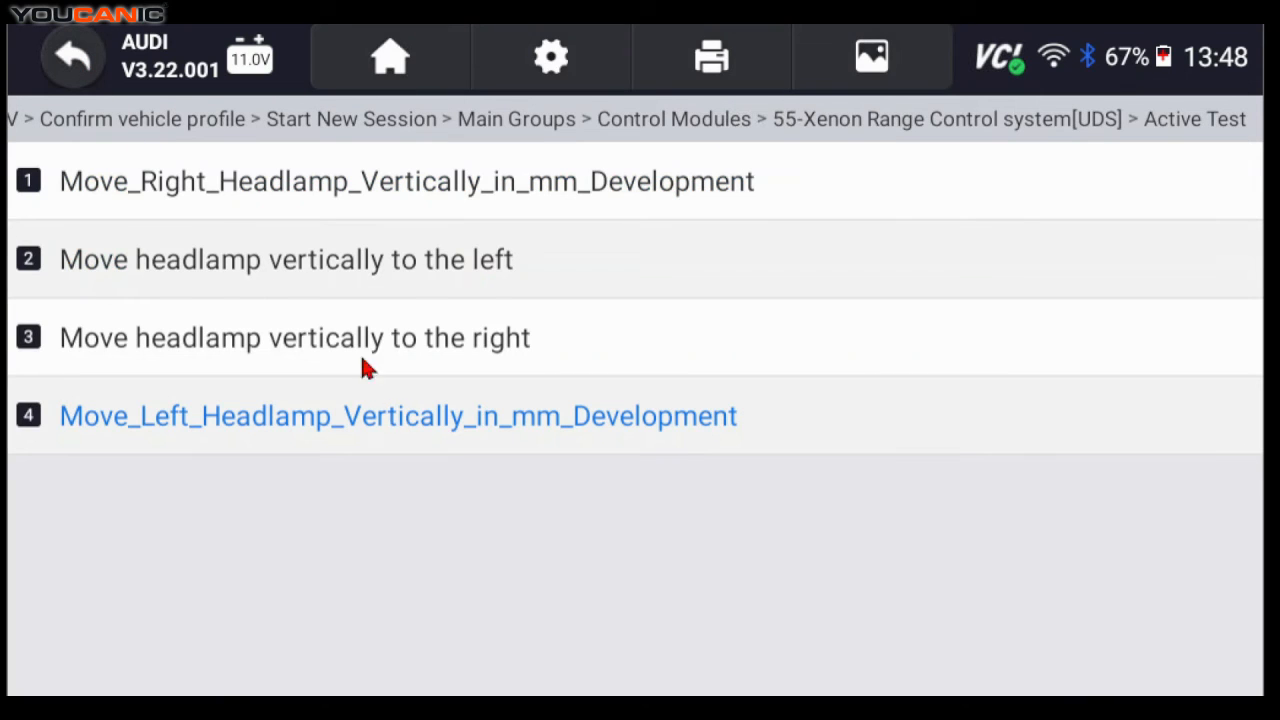
mouse_move(440, 370)
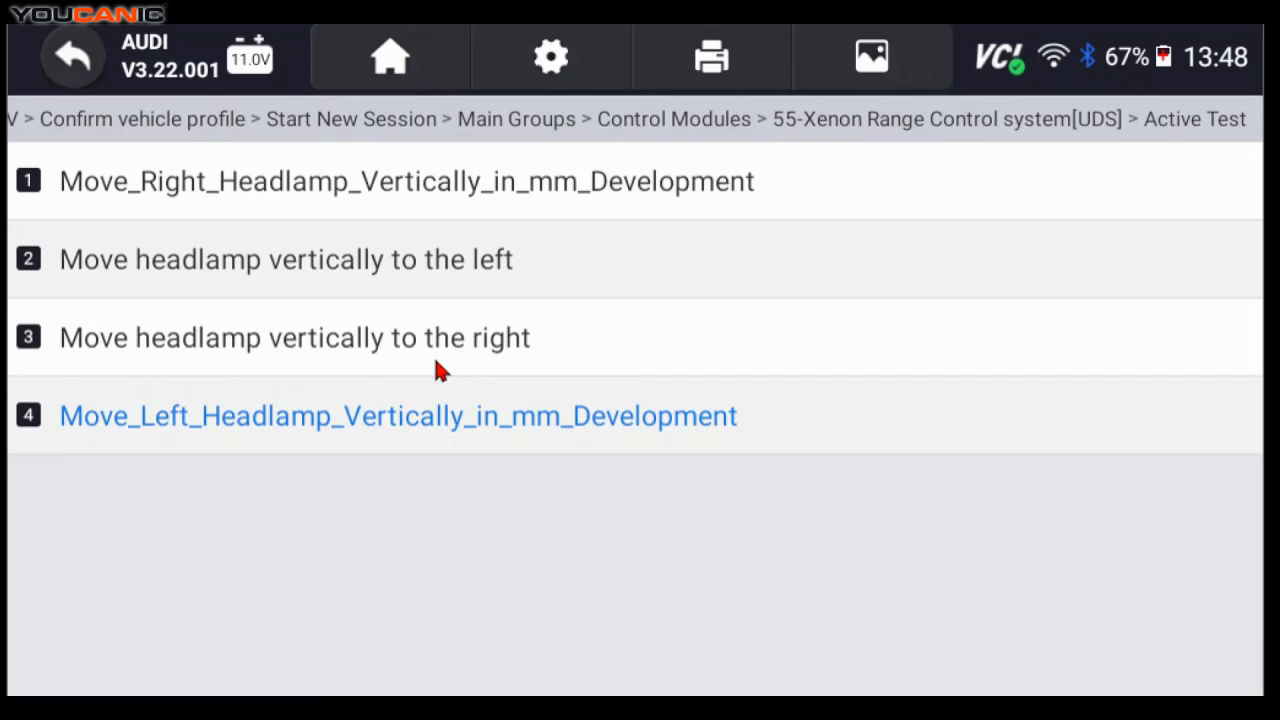
mouse_move(388, 264)
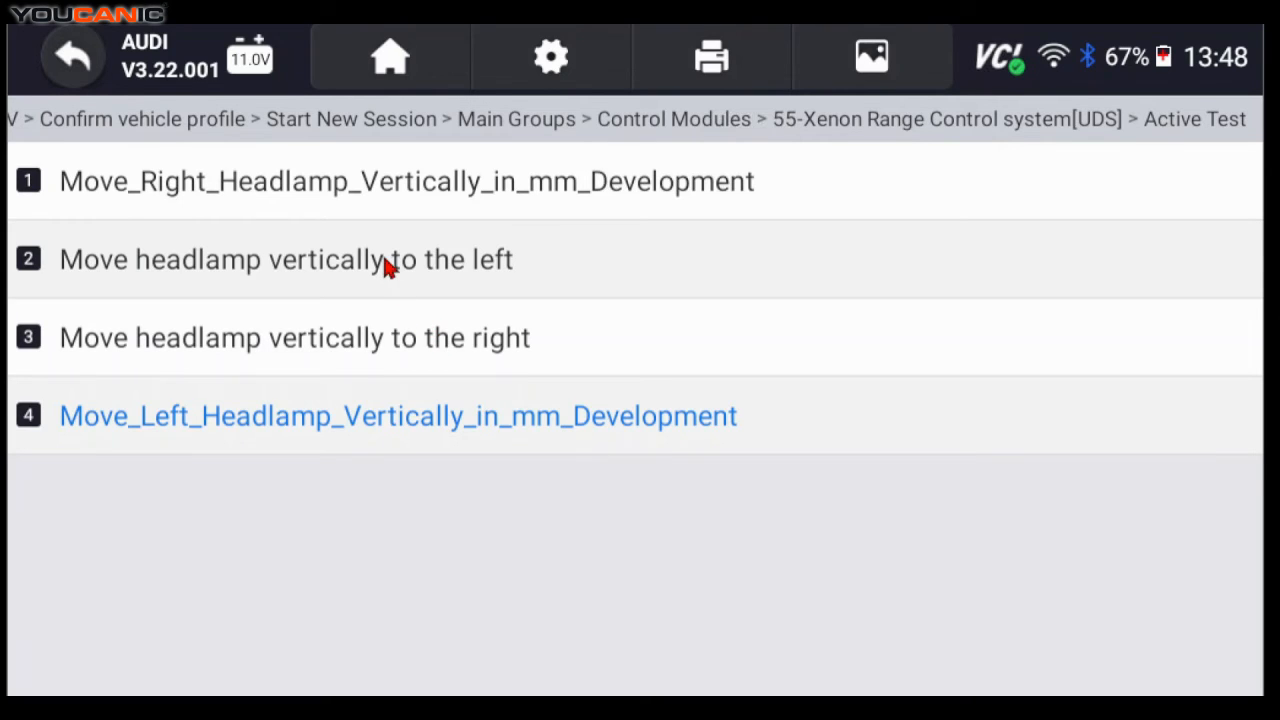
Step: Run Move headlamp vertically to the left with Position center chosen as the target
click(286, 260)
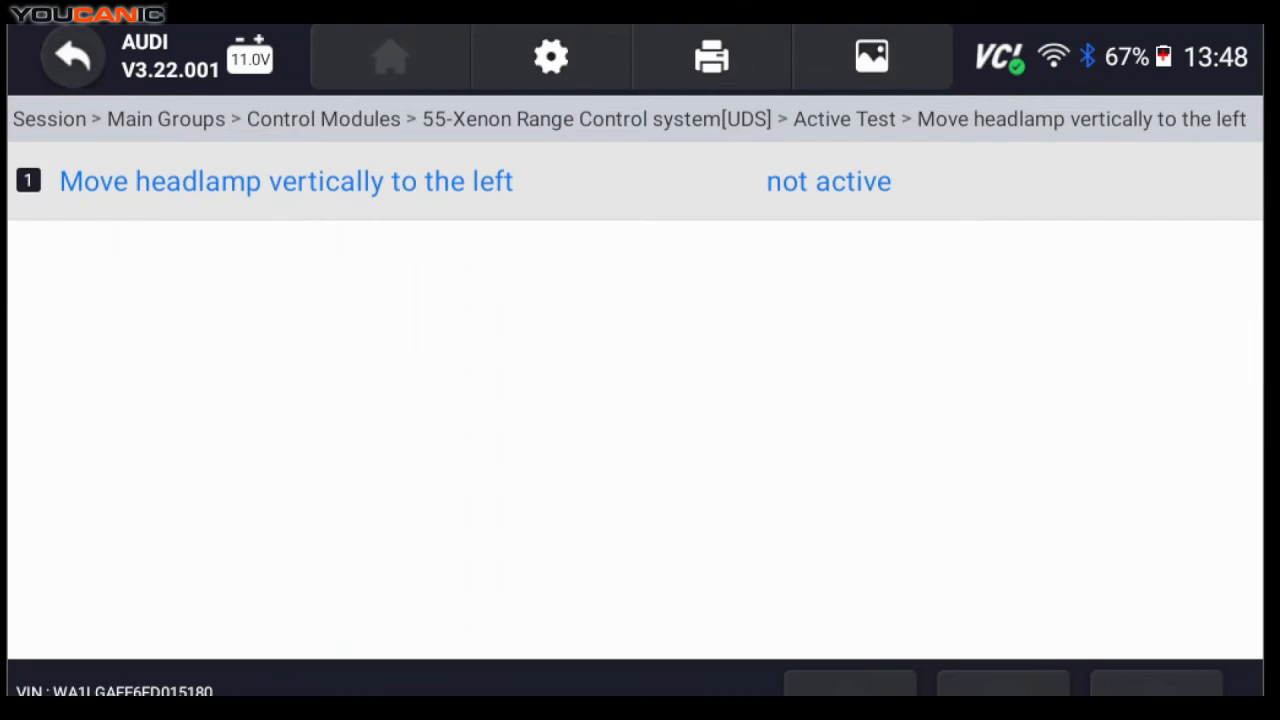
click(286, 180)
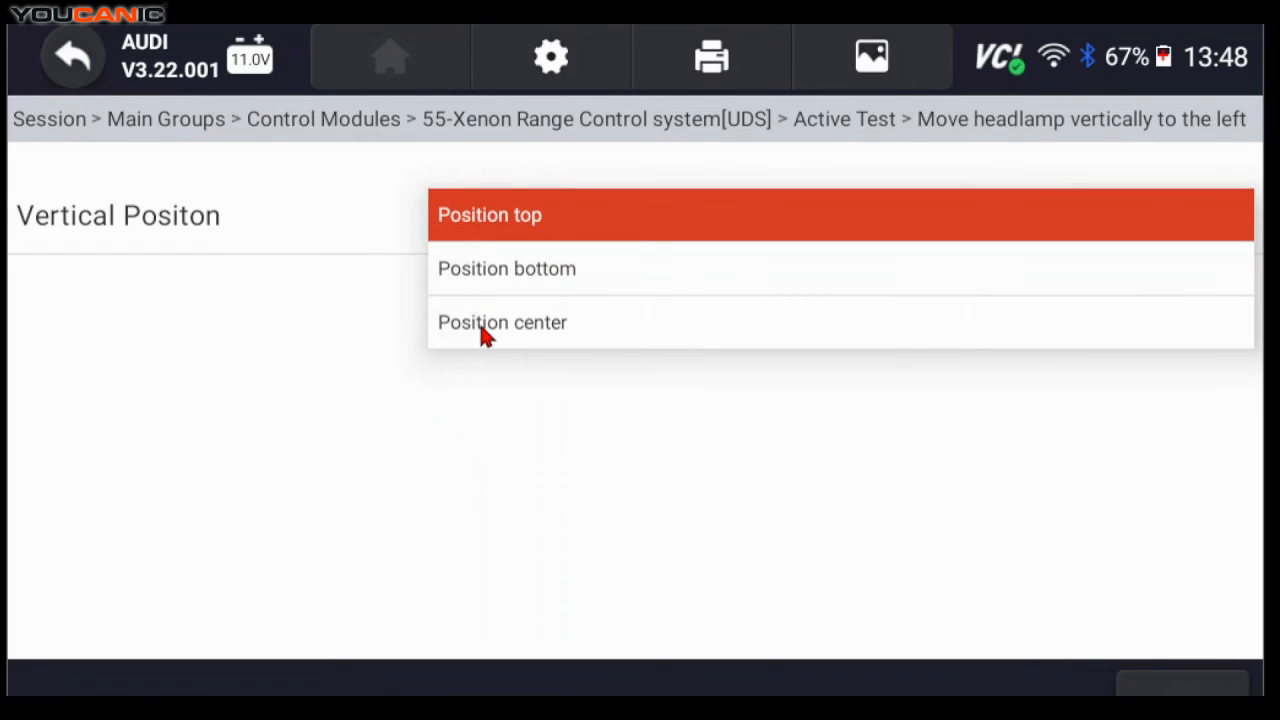
click(502, 322)
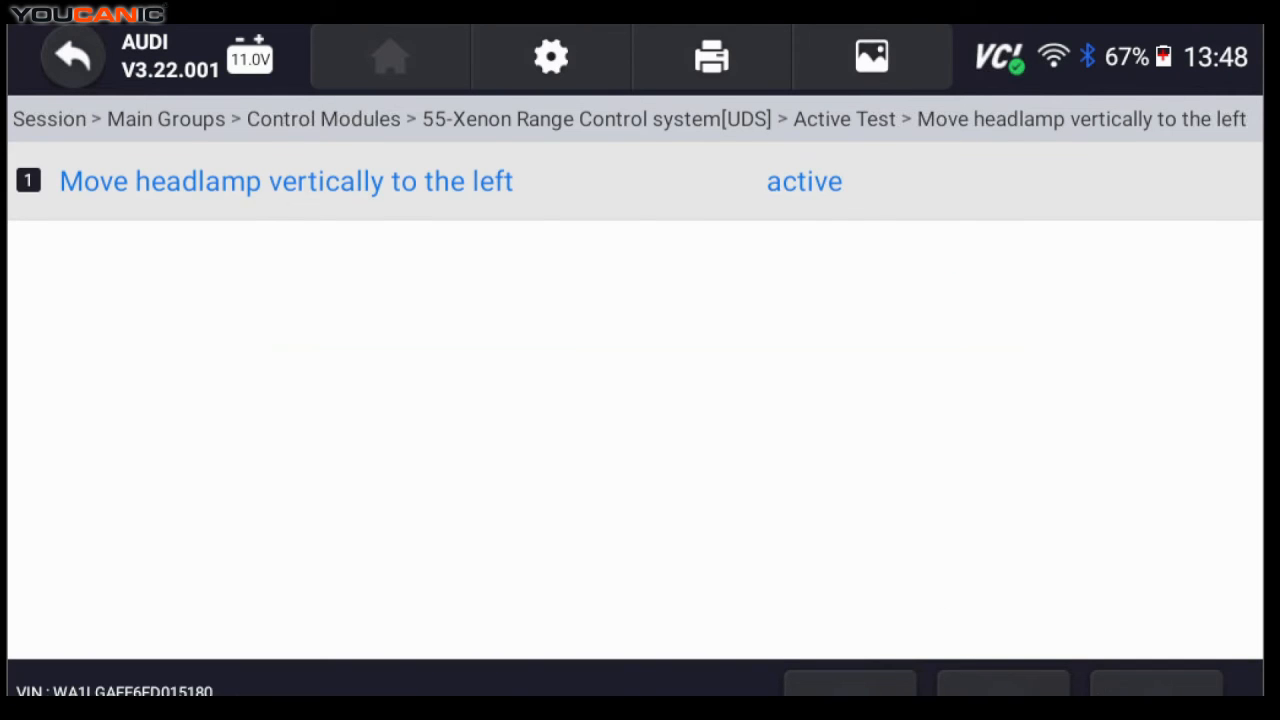
mouse_move(752, 592)
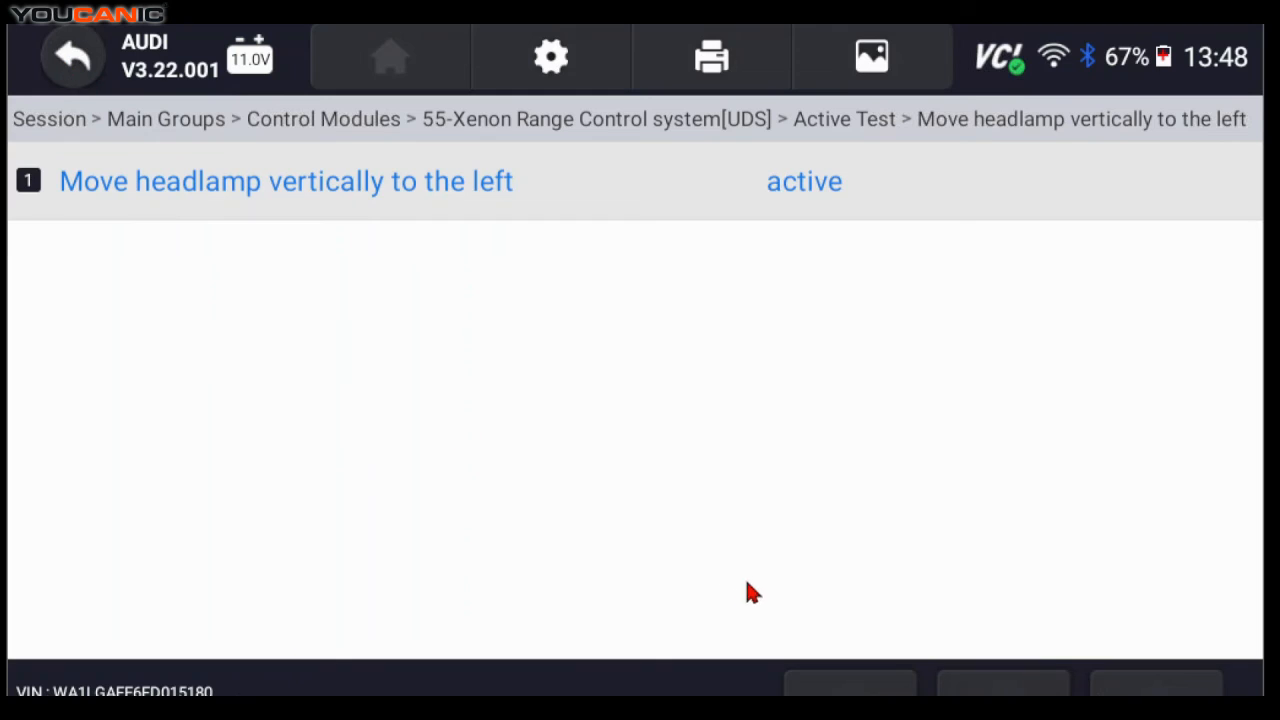
mouse_move(752, 590)
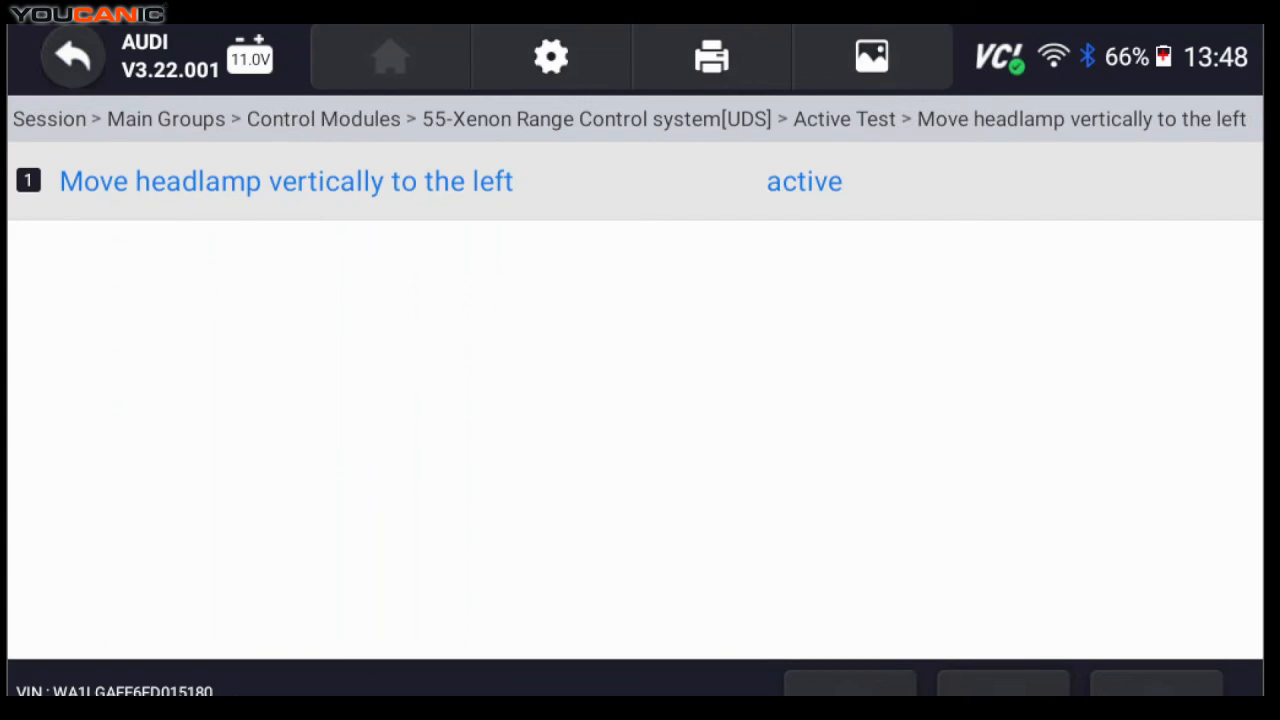
mouse_move(156, 250)
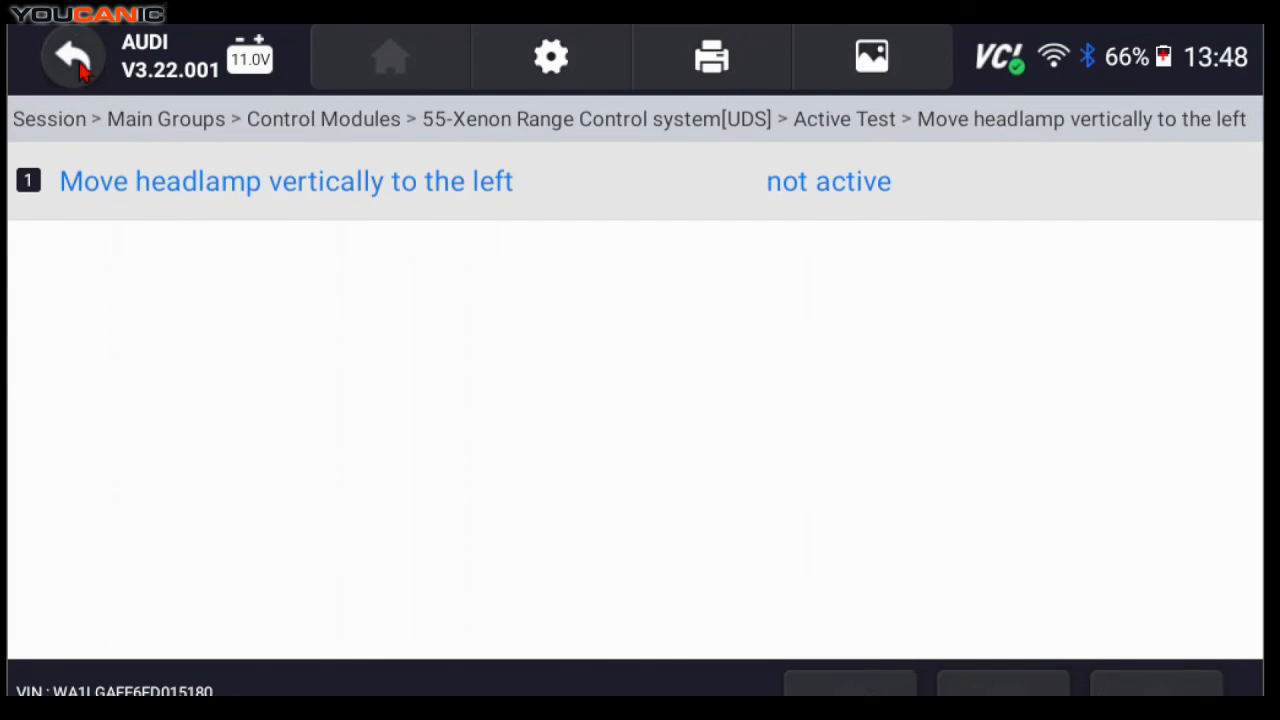
Step: Back out of the finished test and the Active Test list to the Xenon Range module menu
click(72, 56)
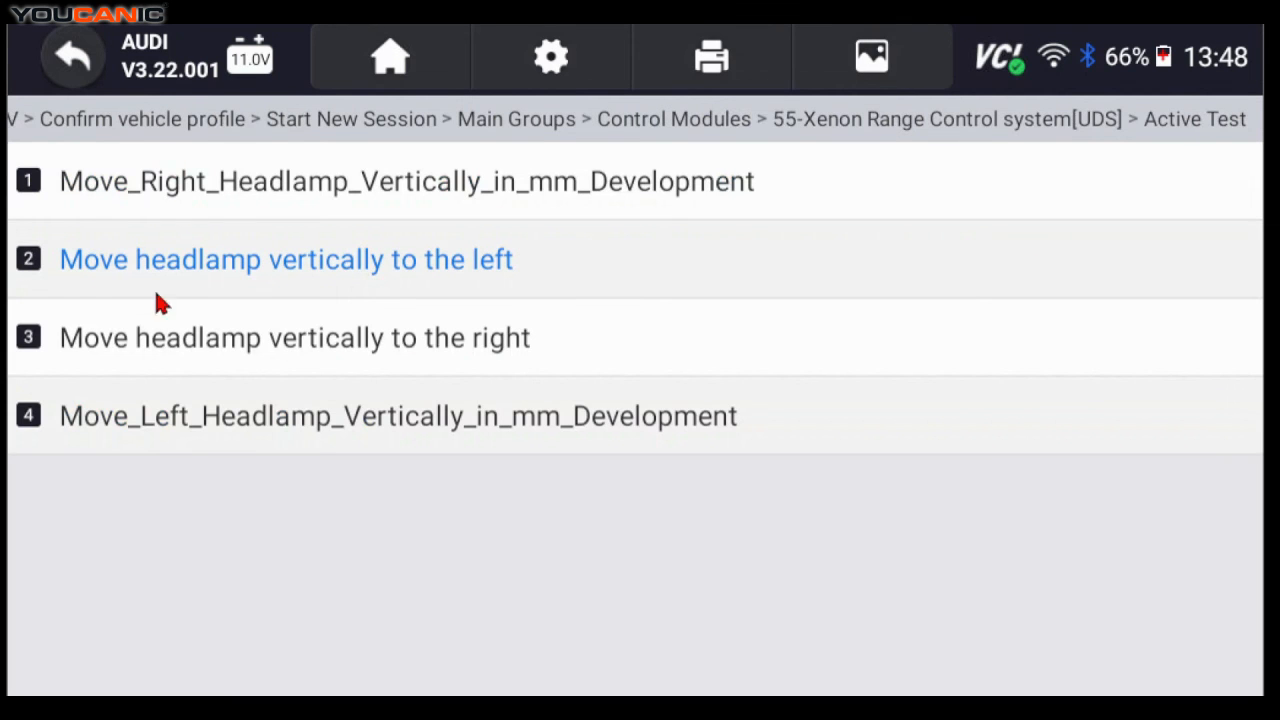
mouse_move(224, 392)
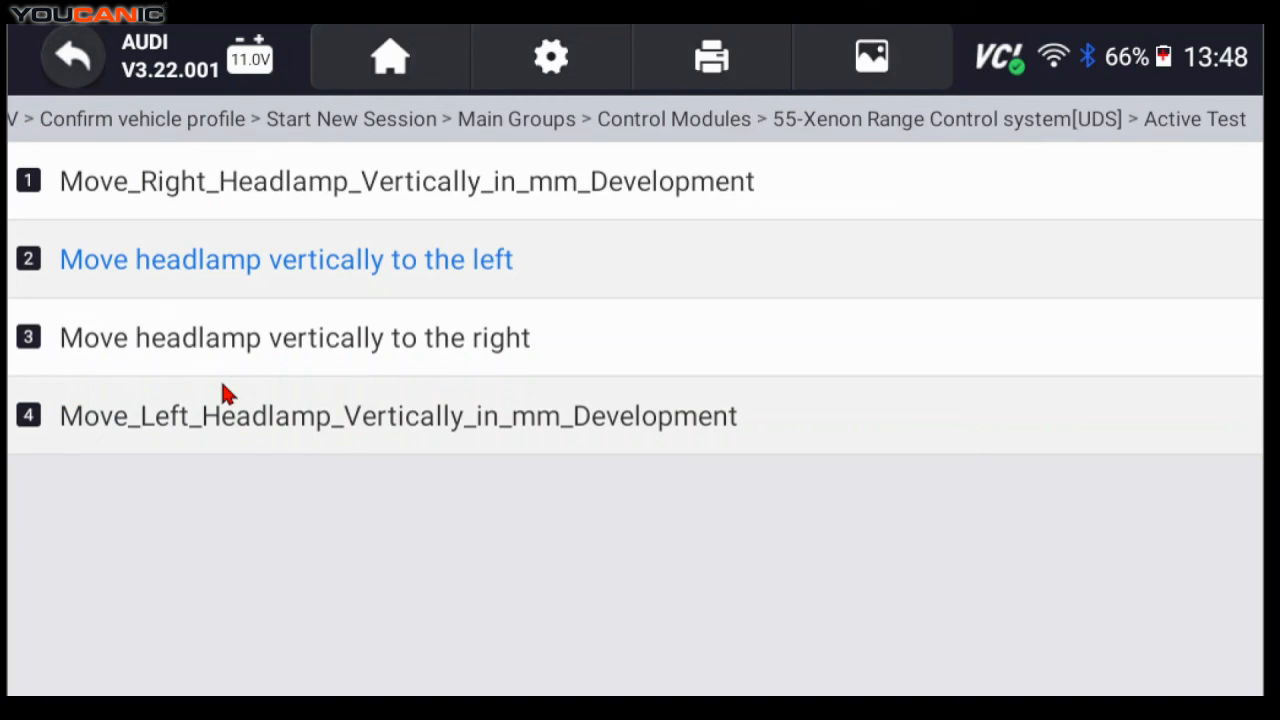
mouse_move(548, 556)
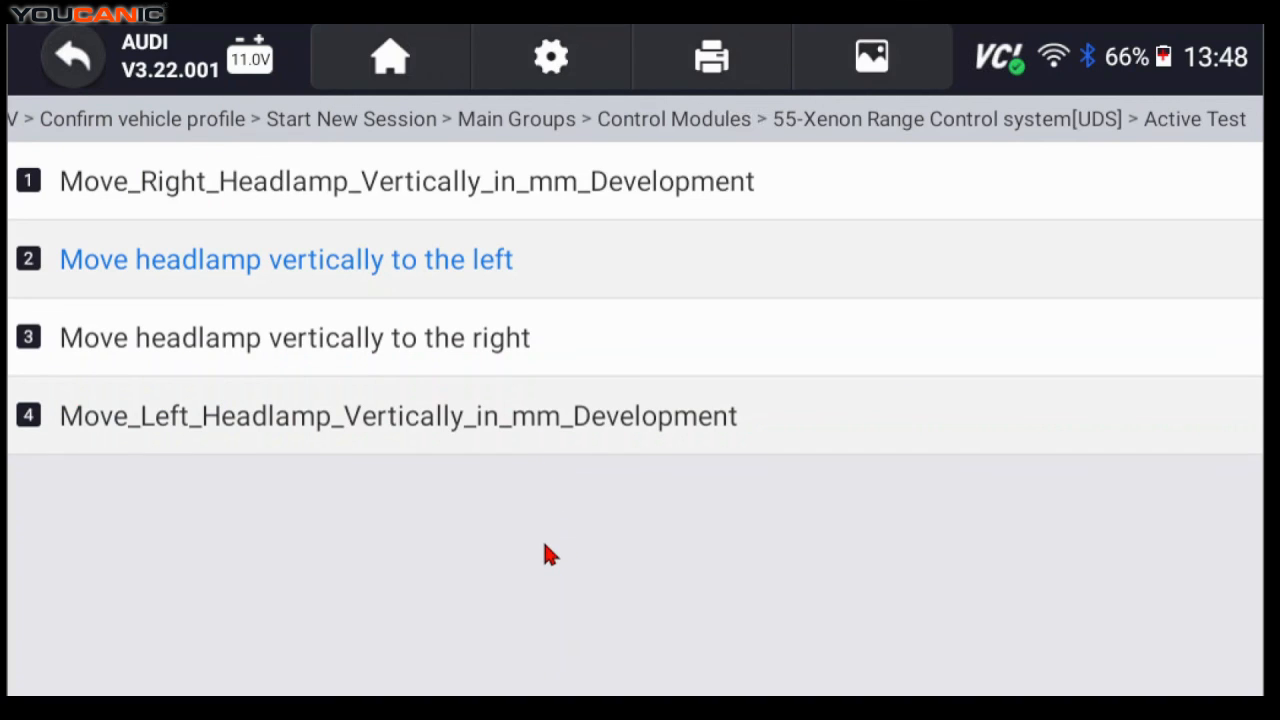
mouse_move(384, 532)
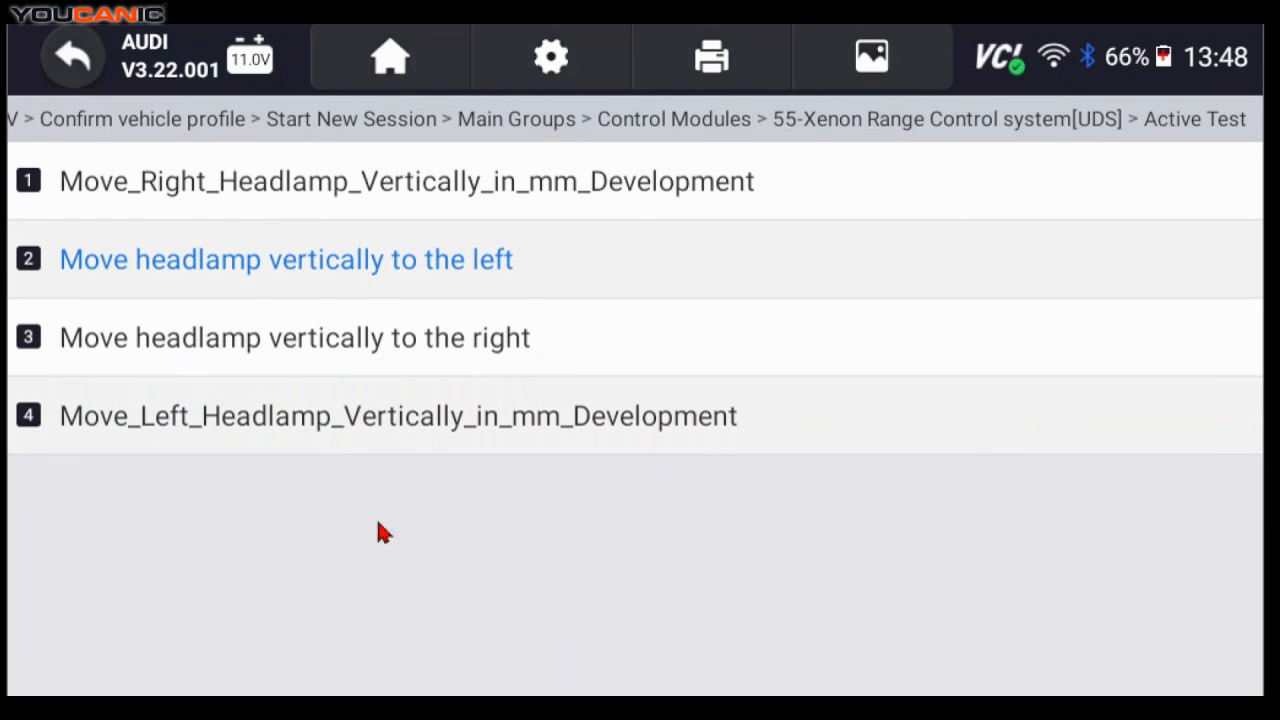
mouse_move(624, 276)
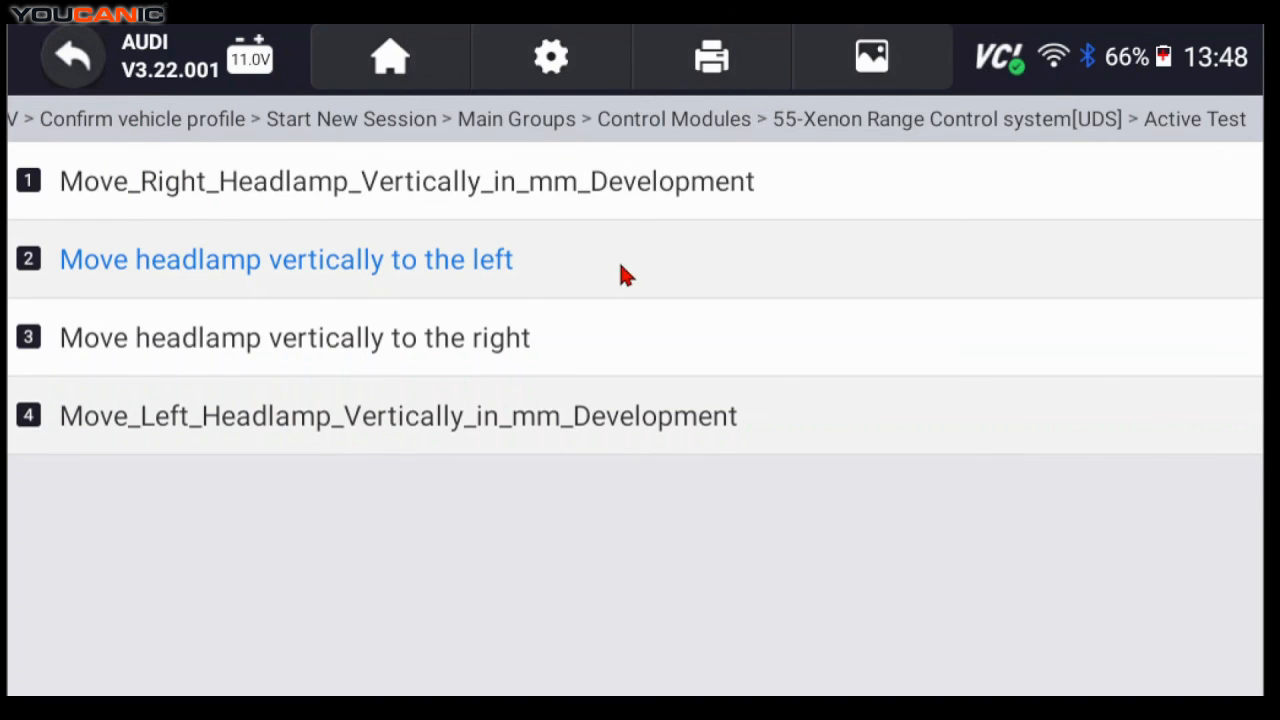
click(72, 56)
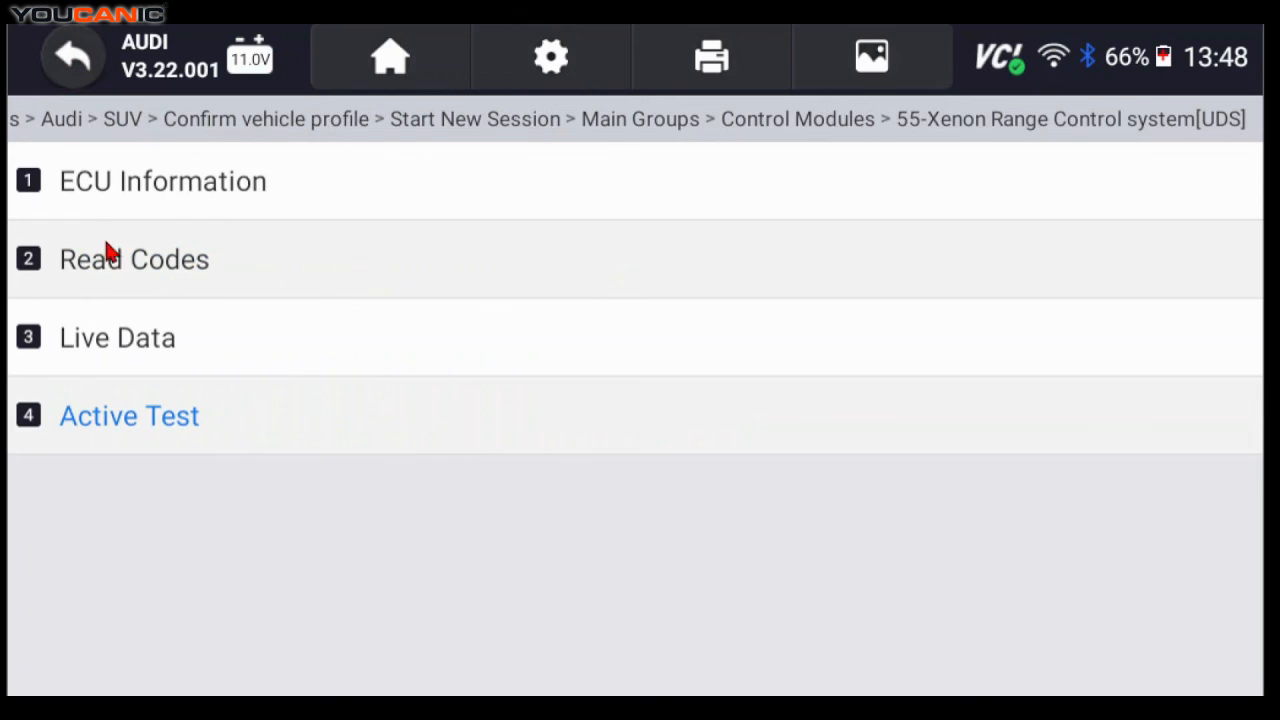
mouse_move(194, 242)
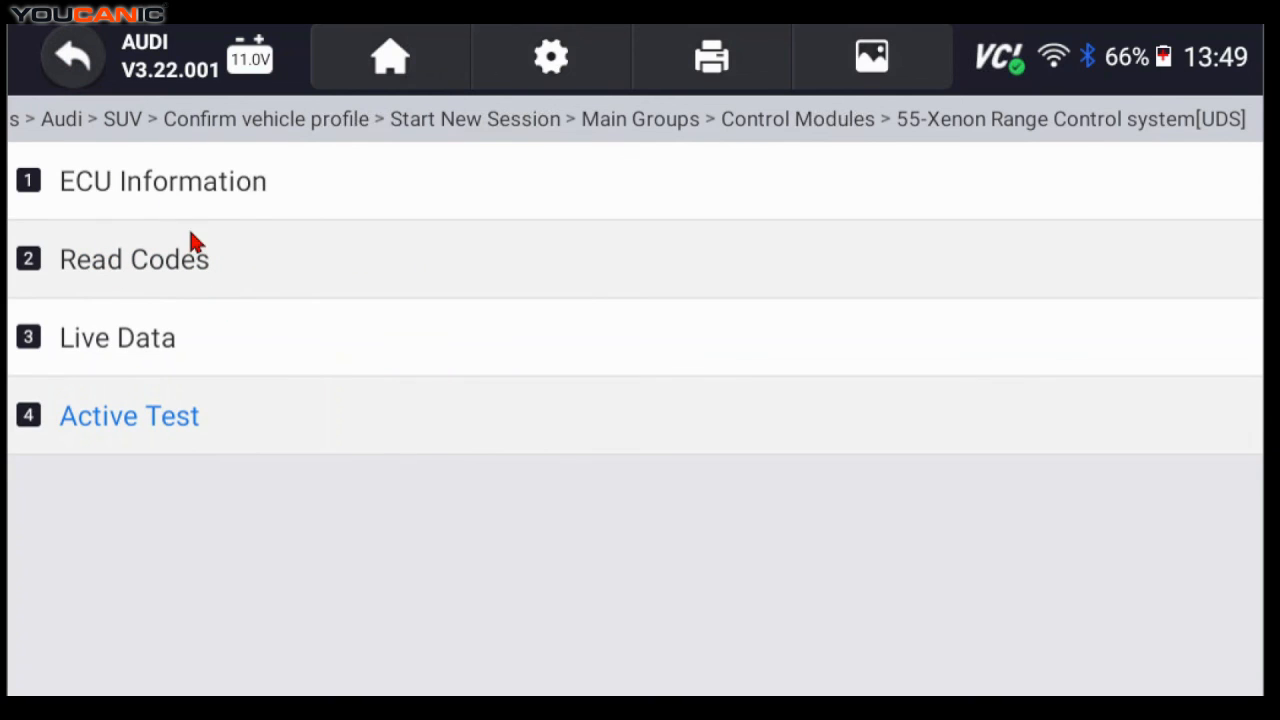